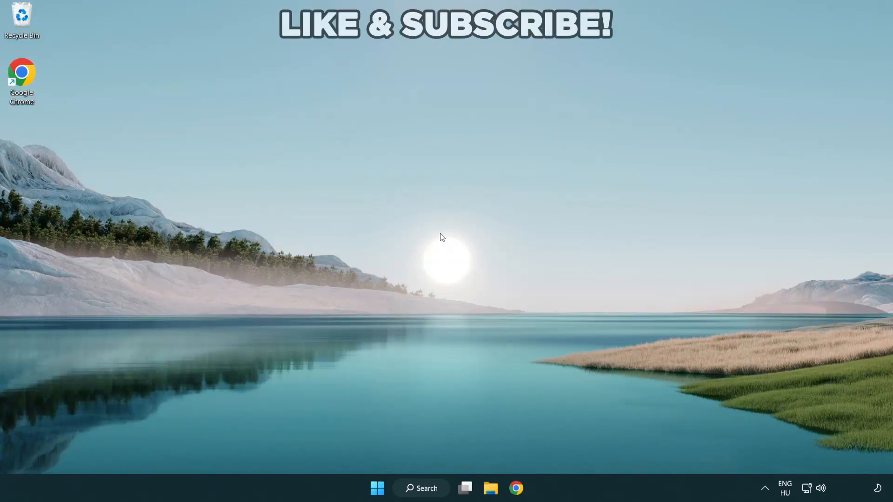
mouse_move(426, 489)
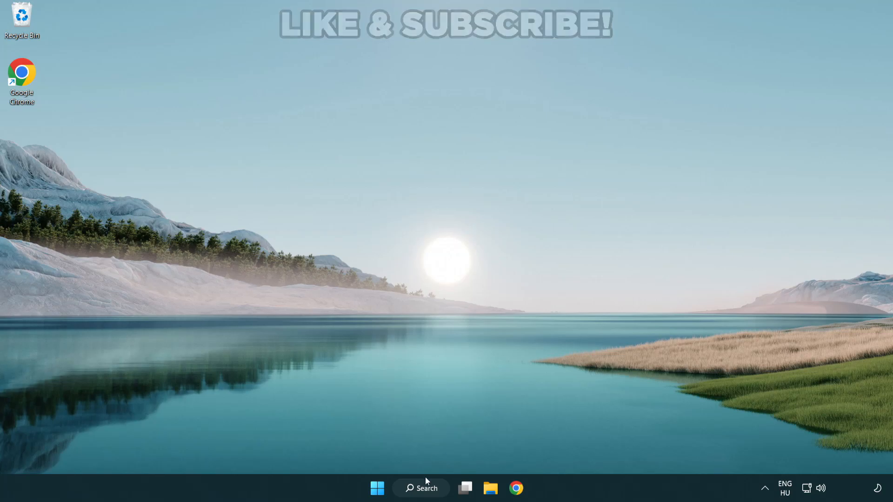
- Launch Device Manager via search and select the VMware SVGA 3D adapter under Display adapters
left_click(421, 488)
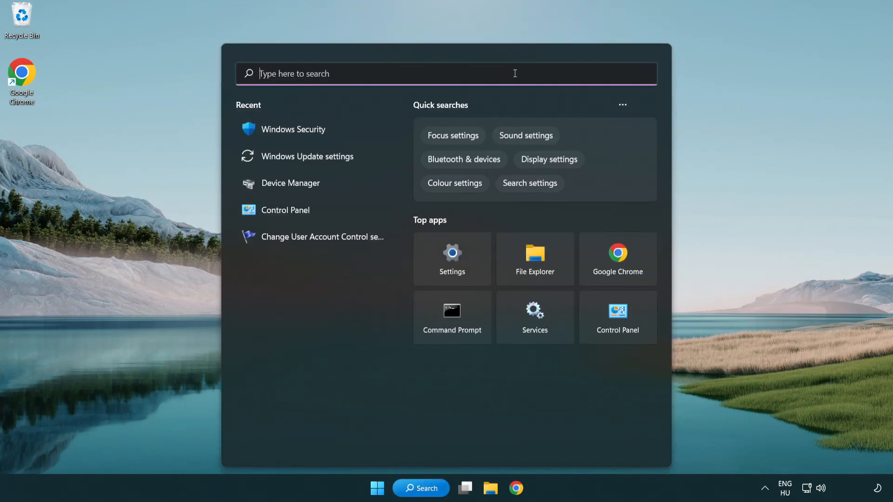
type("device manager")
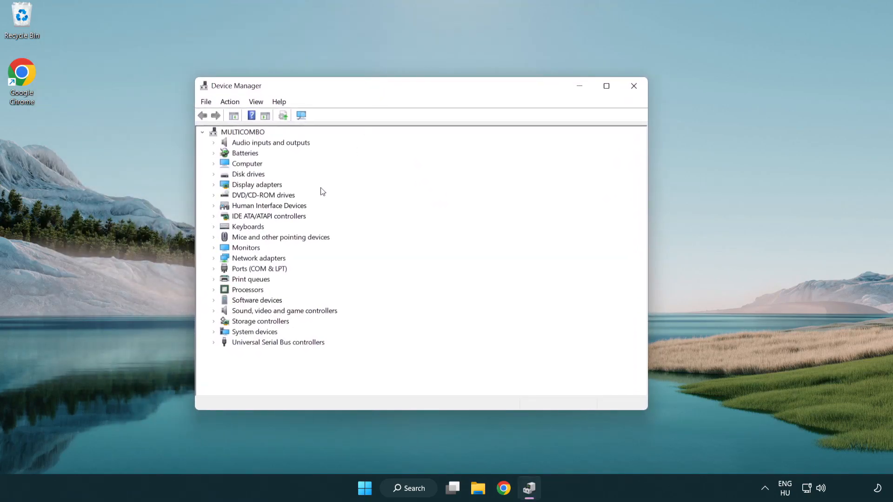
left_click(257, 185)
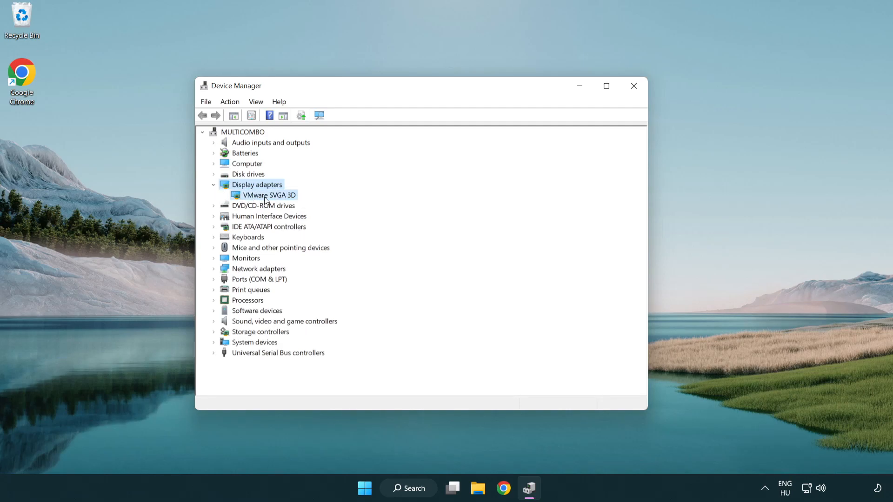
left_click(267, 194)
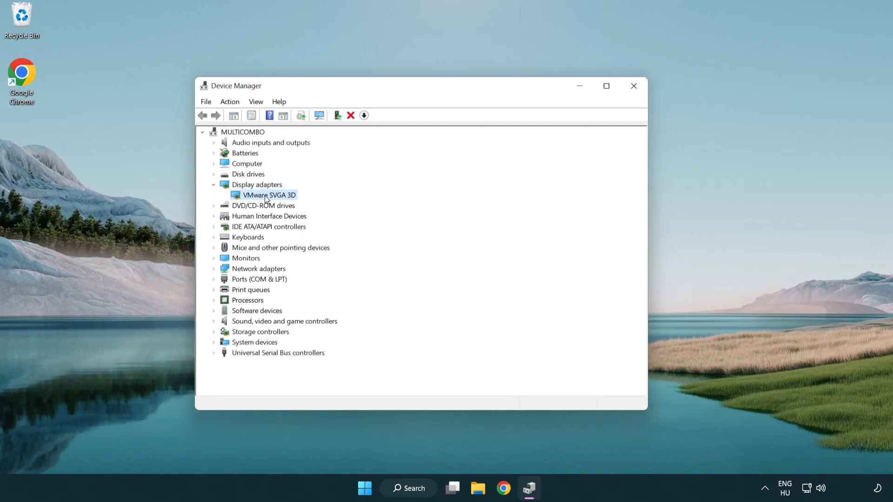
- Update the VMware SVGA 3D driver automatically, confirm the best driver is installed, and close Device Manager
right_click(268, 194)
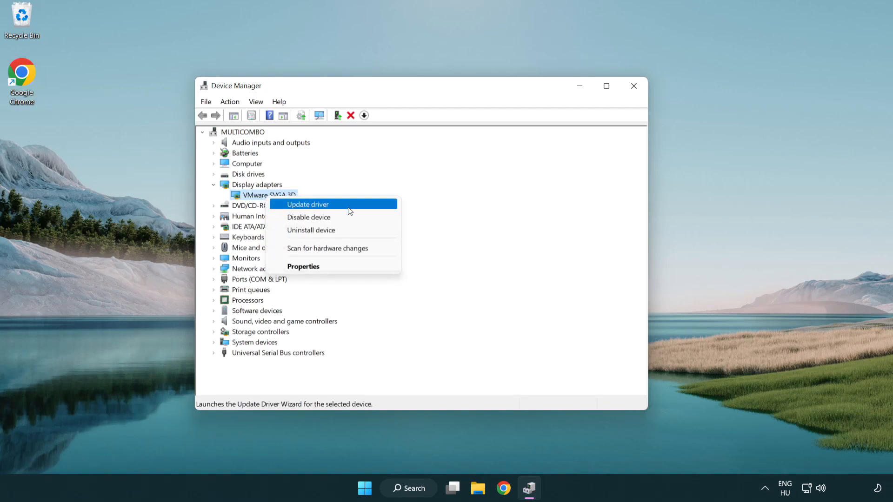
left_click(308, 204)
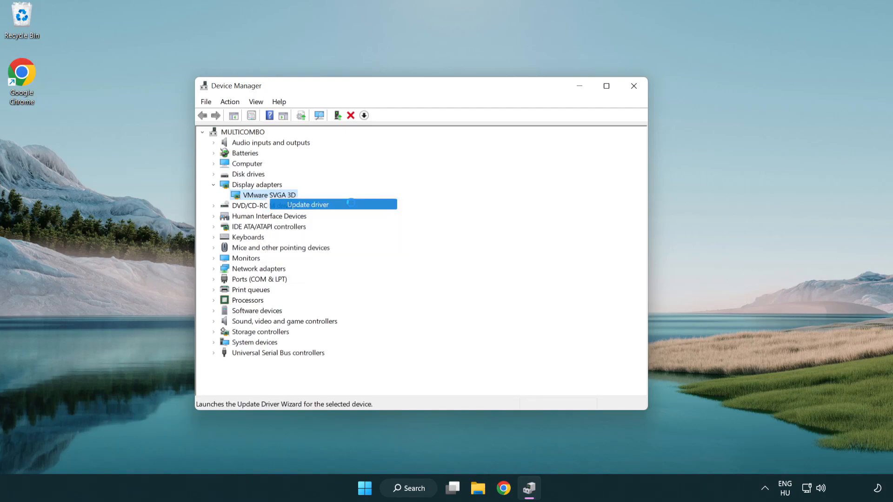
left_click(308, 205)
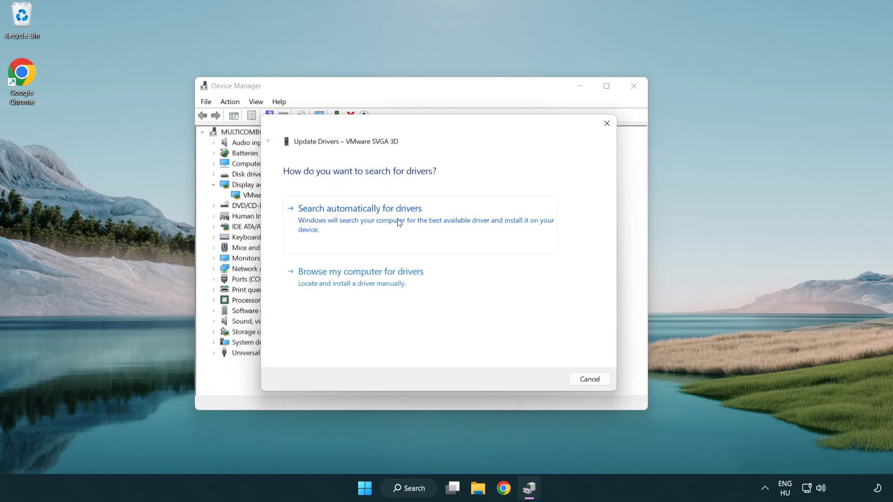
left_click(359, 207)
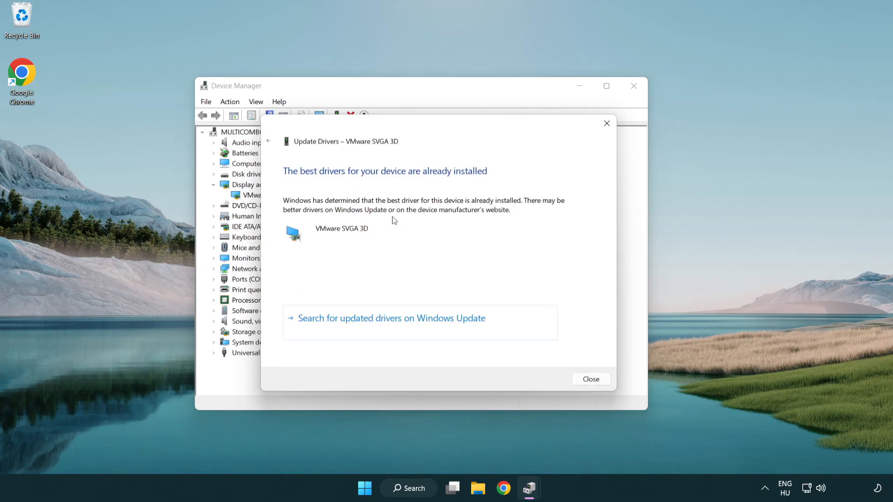
mouse_move(308, 181)
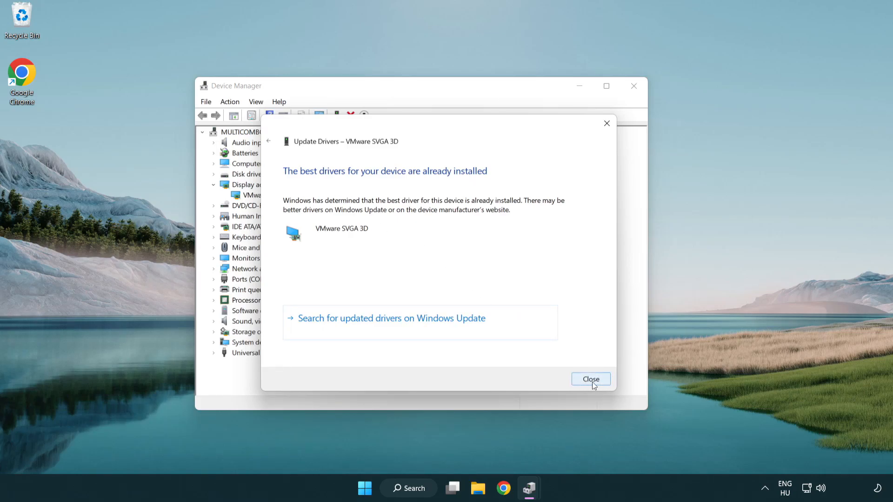
left_click(590, 378)
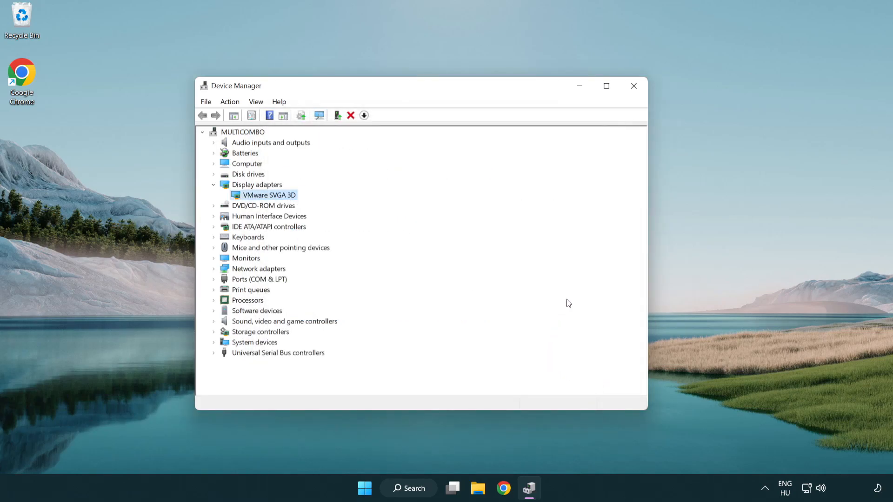
mouse_move(633, 86)
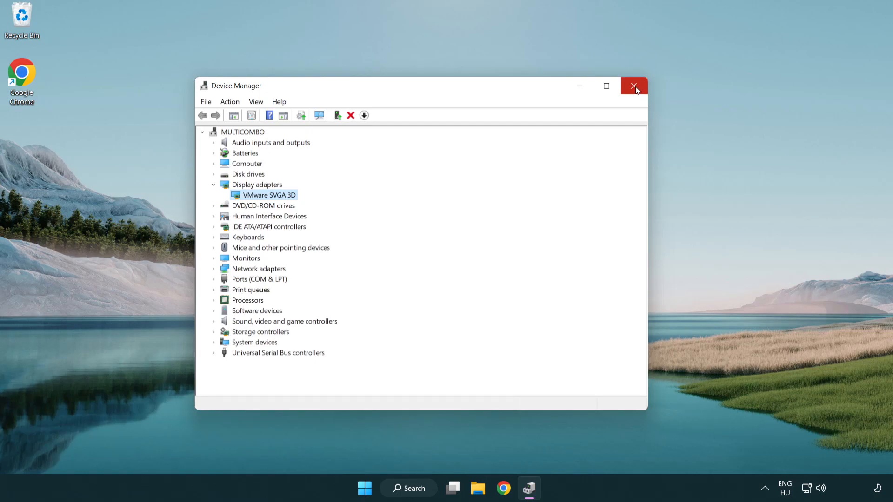
left_click(634, 86)
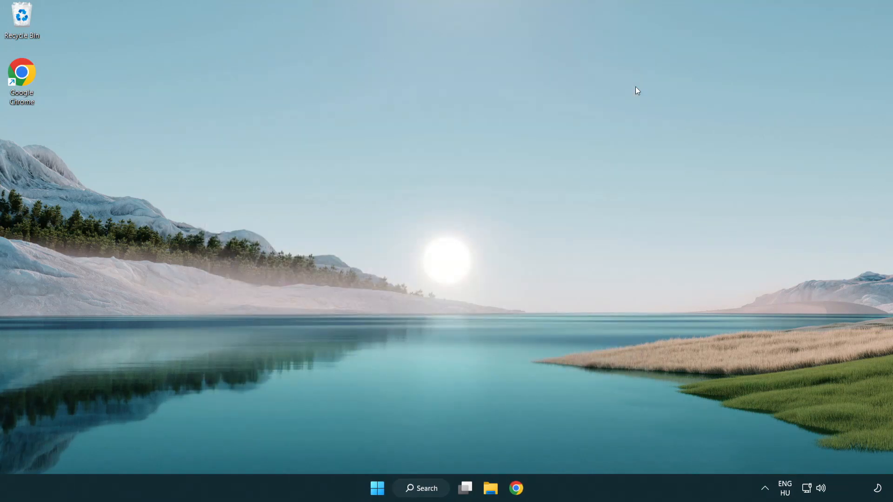
mouse_move(428, 489)
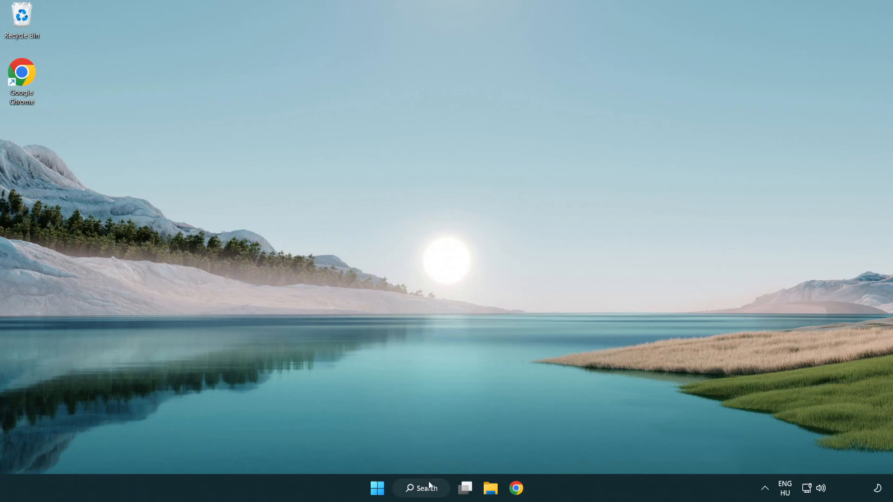
- Search 'update', go to Windows Update settings and check for updates
left_click(420, 488)
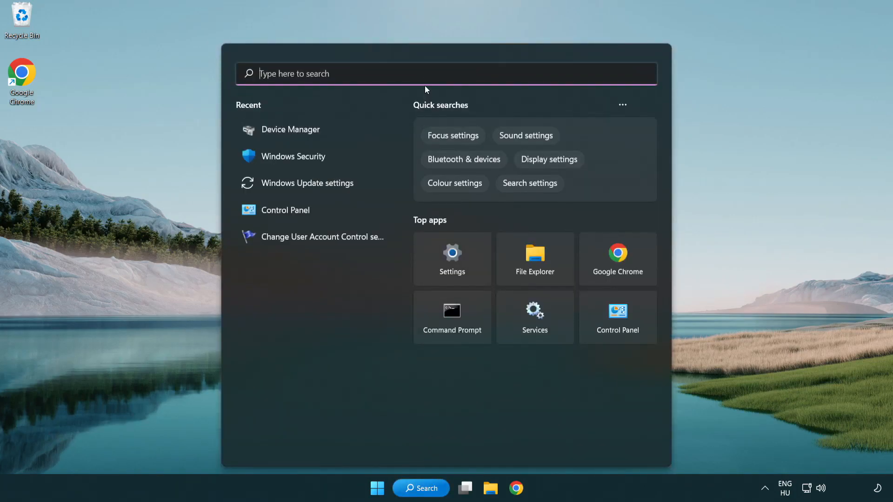
type("u")
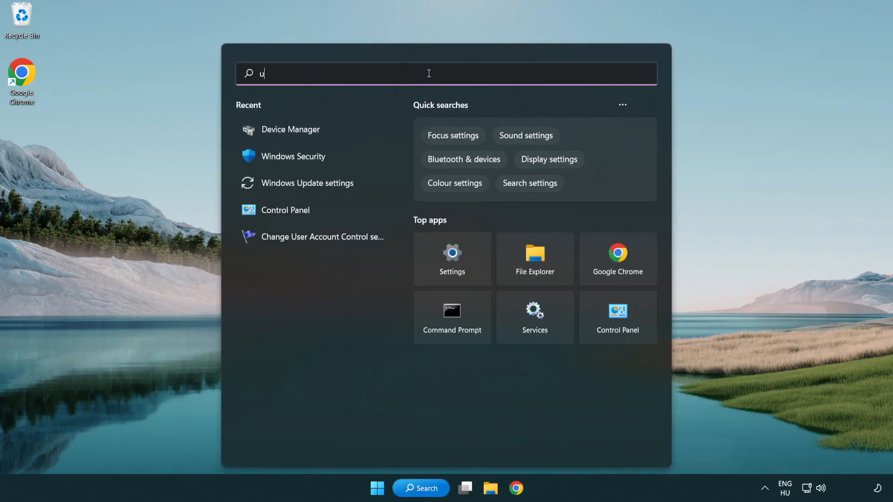
type("pdate")
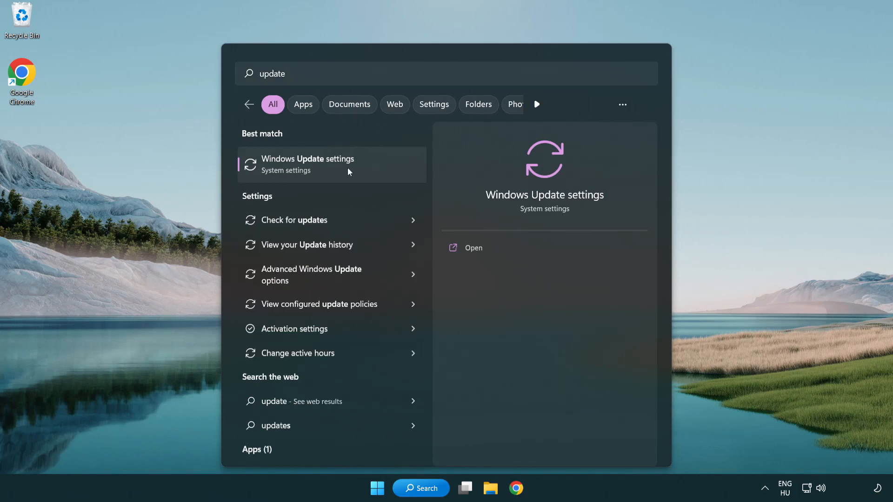
left_click(308, 164)
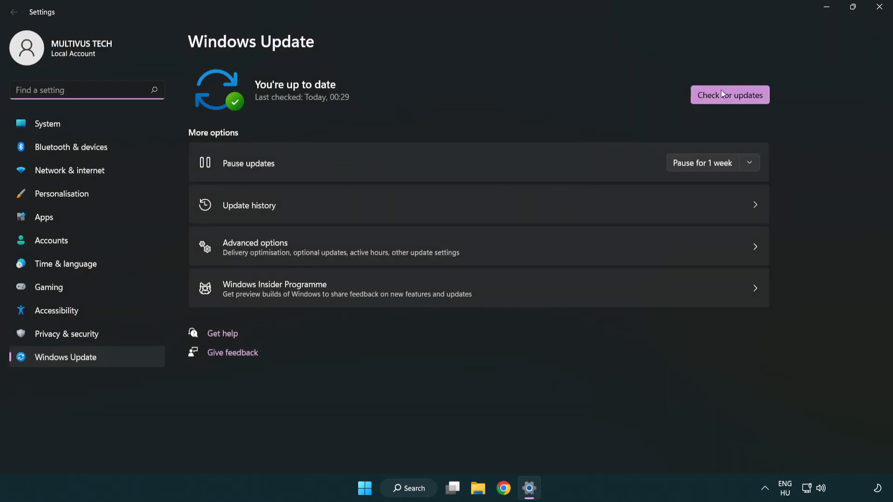
left_click(729, 95)
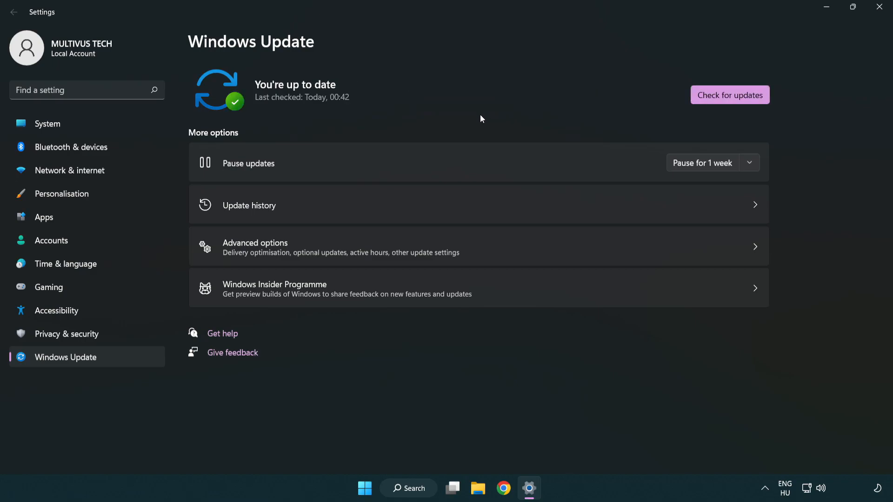
mouse_move(767, 57)
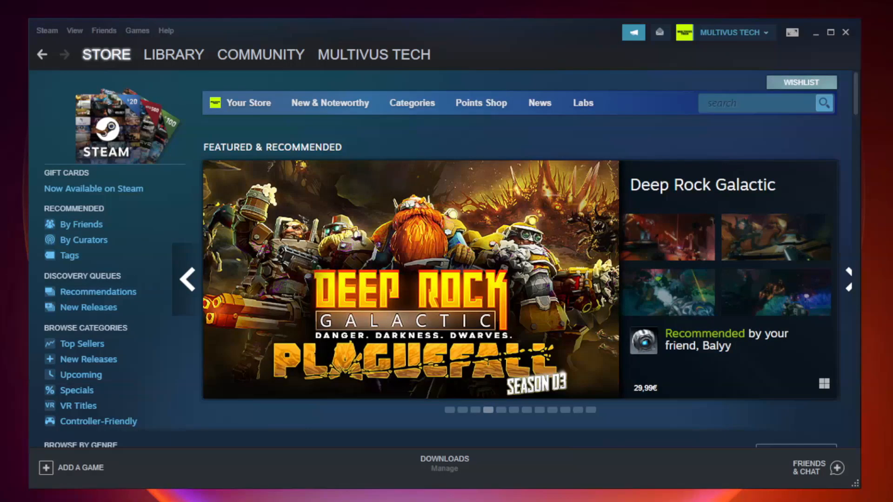
- Switch Steam to the Library and bring up the context menu for YOUR NOT WORKING GAME
left_click(174, 54)
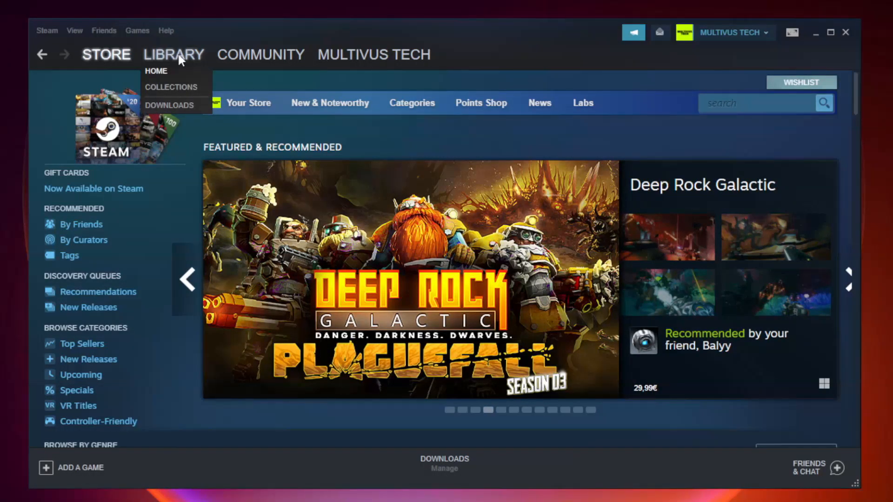
left_click(156, 72)
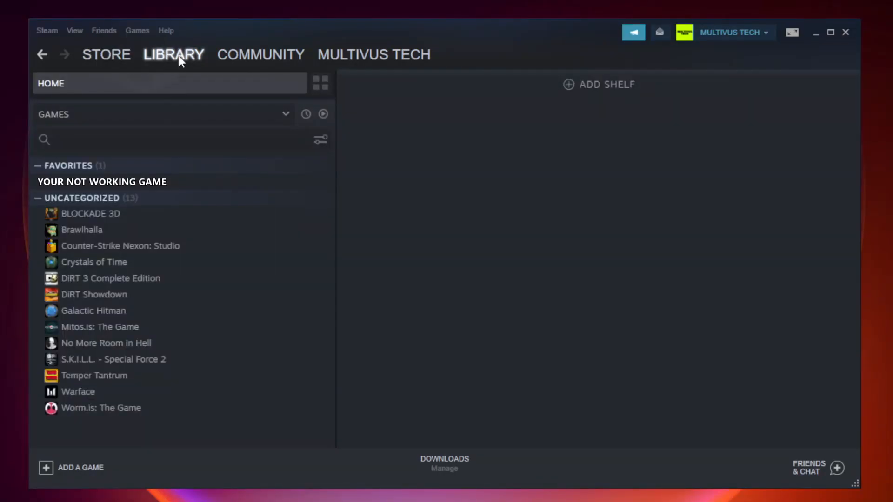
mouse_move(215, 186)
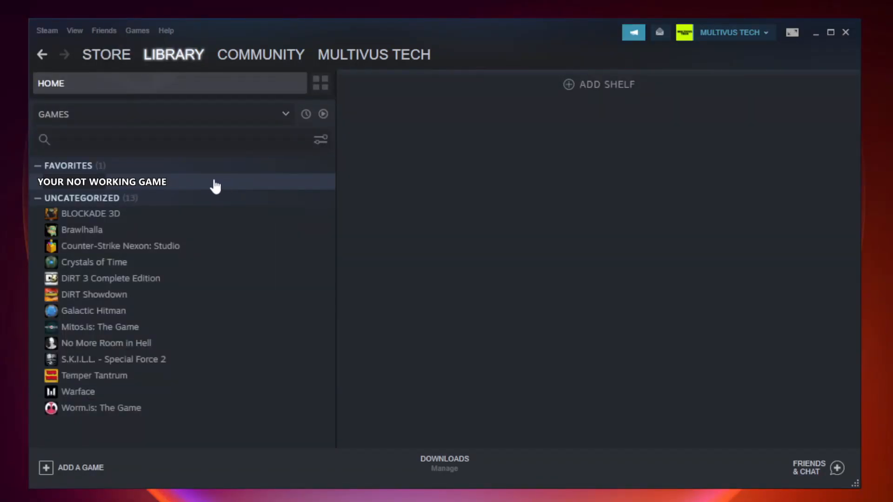
right_click(101, 181)
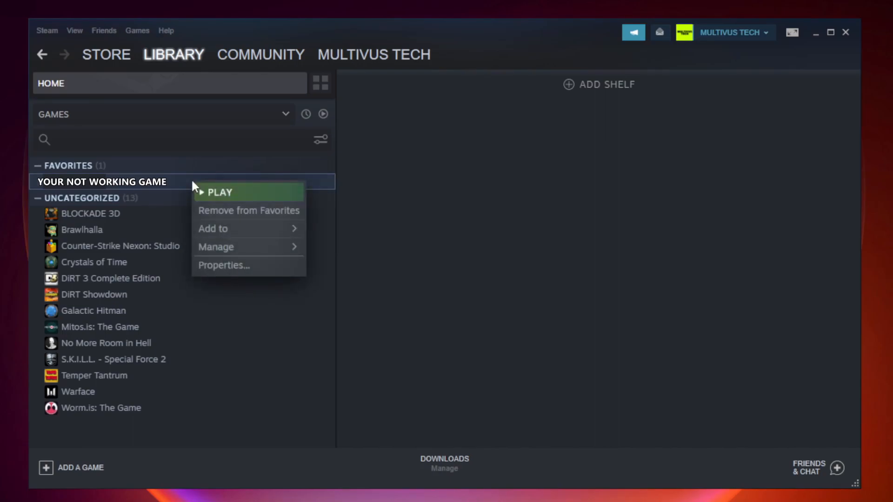
mouse_move(252, 268)
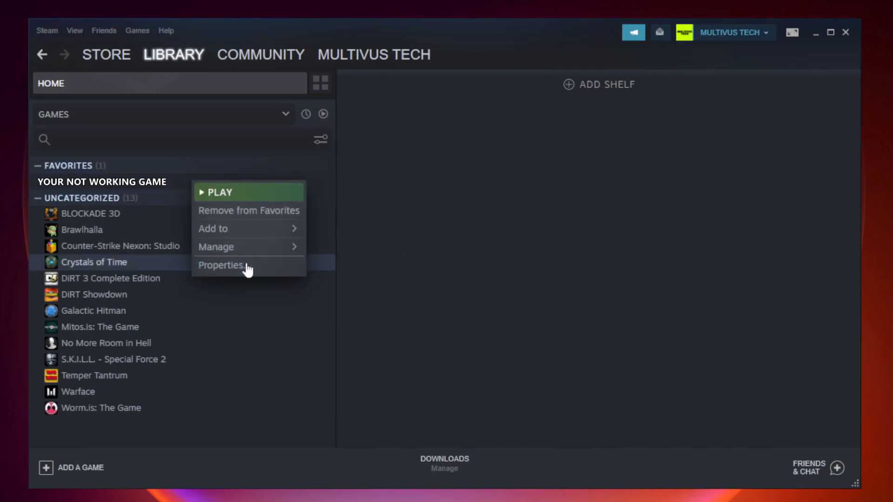
- From the game's Properties > Local Files, verify integrity of game files until all 9192 validate
left_click(223, 265)
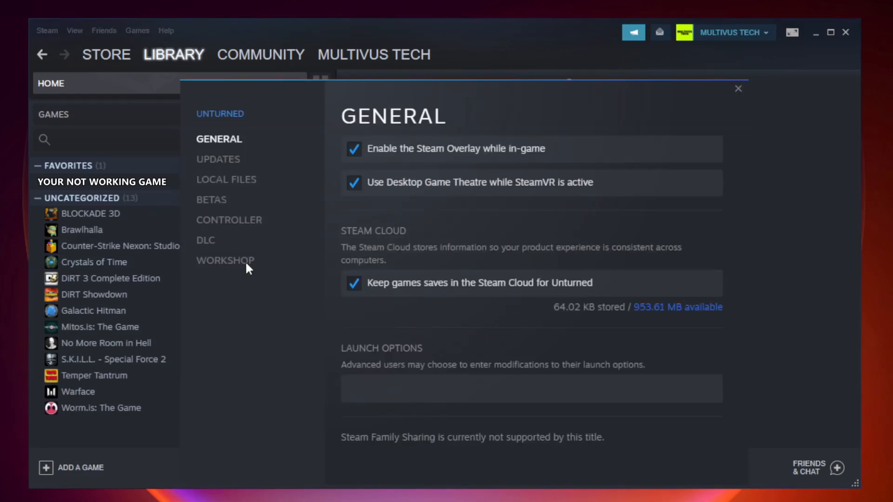
mouse_move(235, 191)
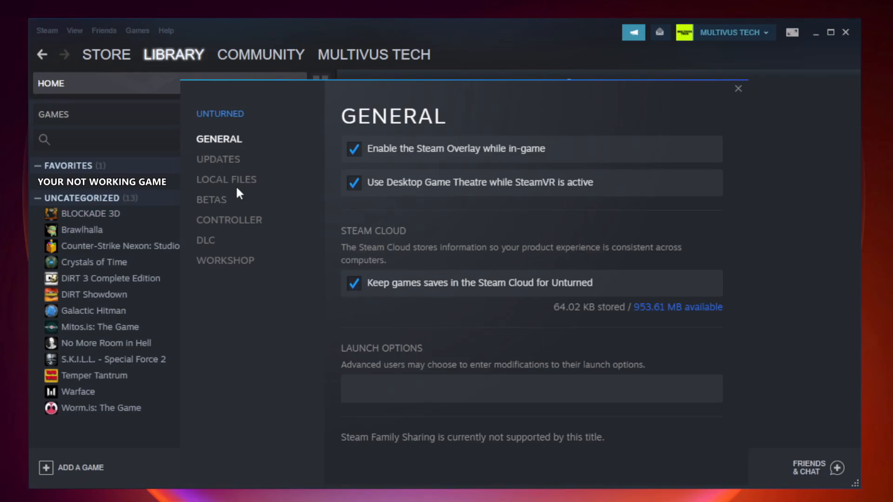
left_click(226, 180)
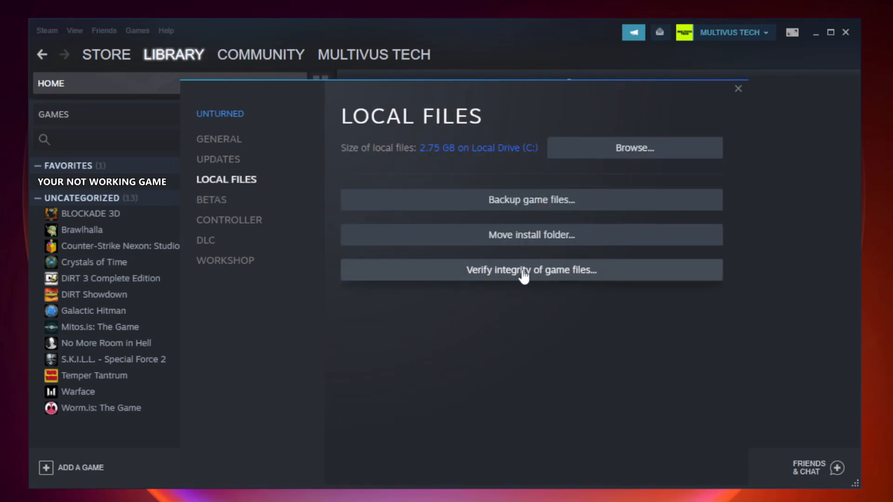
mouse_move(544, 279)
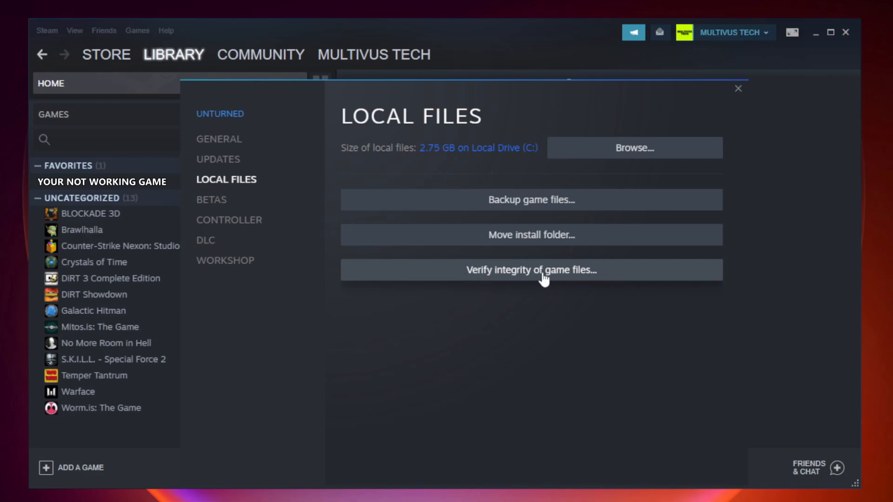
left_click(530, 270)
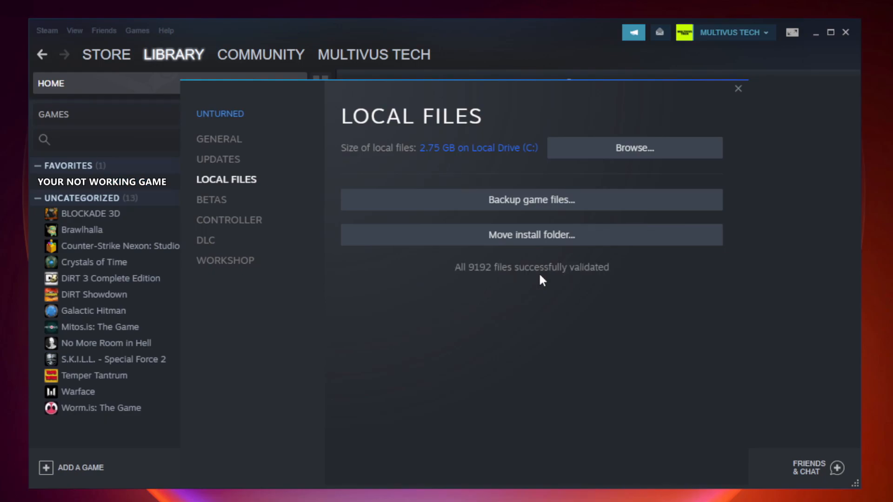
mouse_move(592, 287)
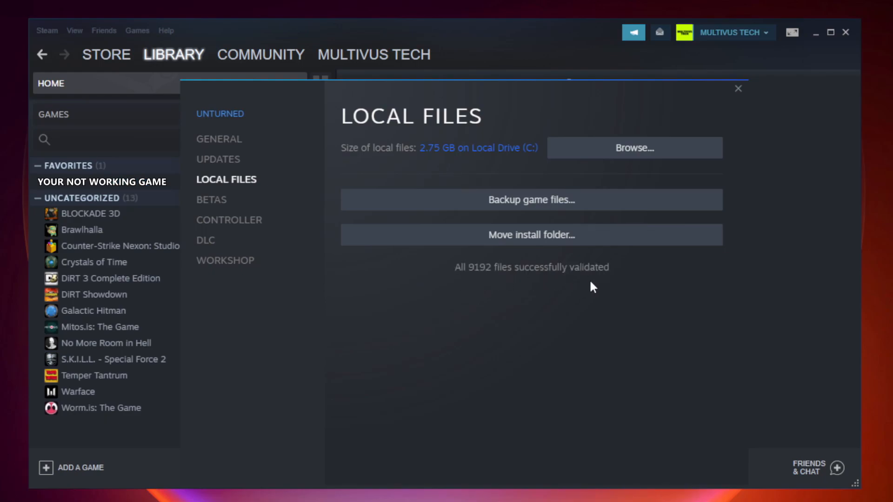
mouse_move(633, 148)
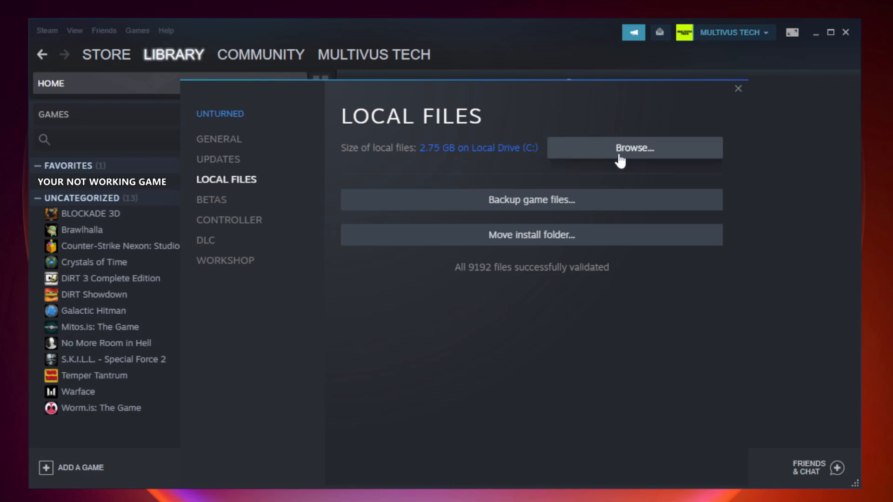
- Browse to the game's install folder and bring up the context menu for the YOUR NOT WORKING GAME shortcut
left_click(633, 148)
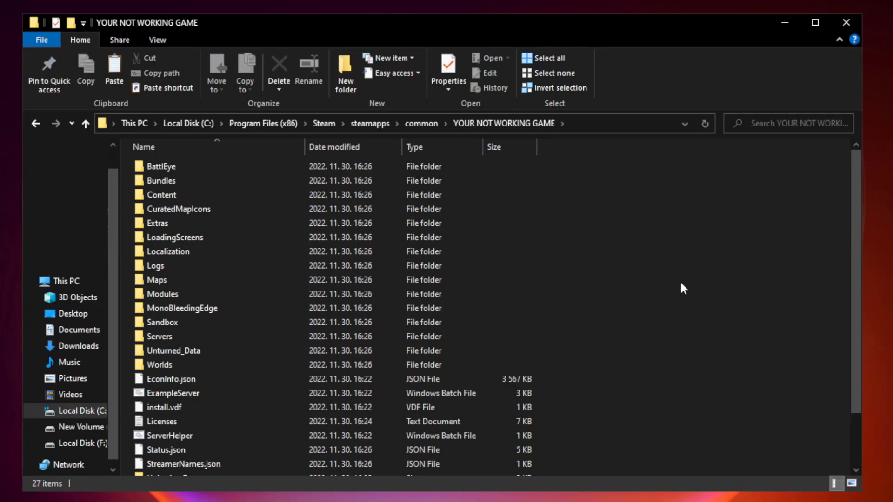
scroll("down", 3)
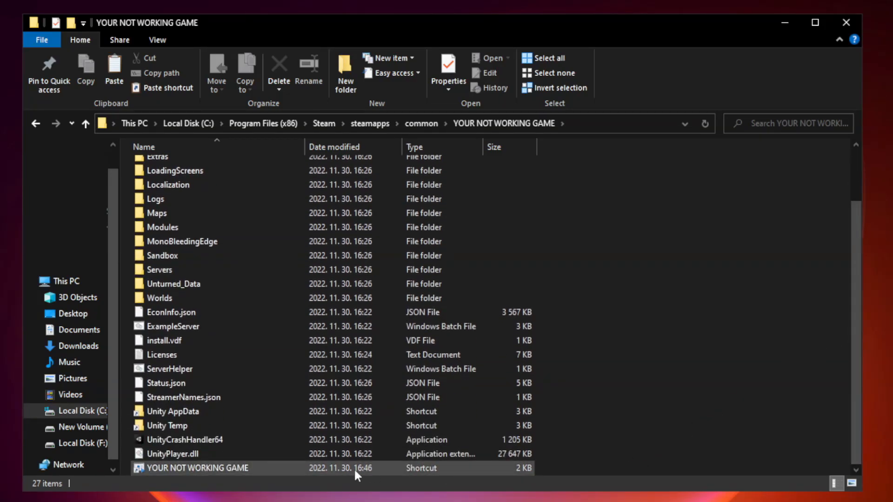
left_click(207, 468)
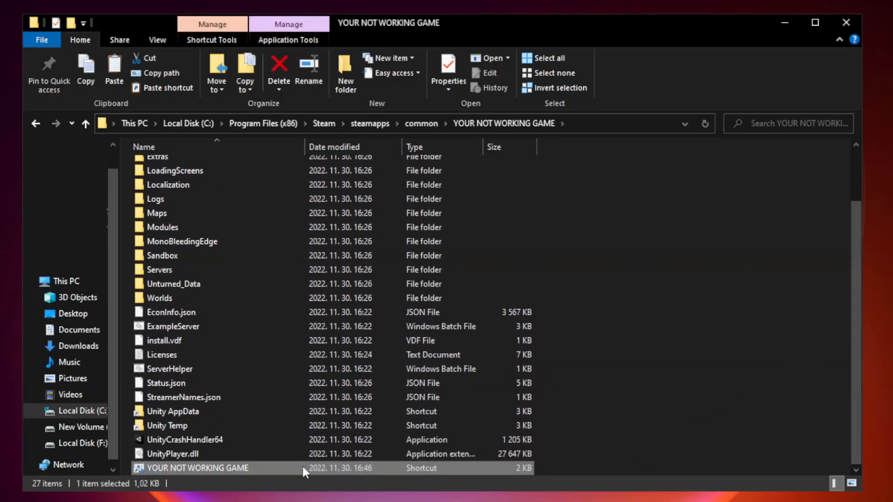
right_click(211, 467)
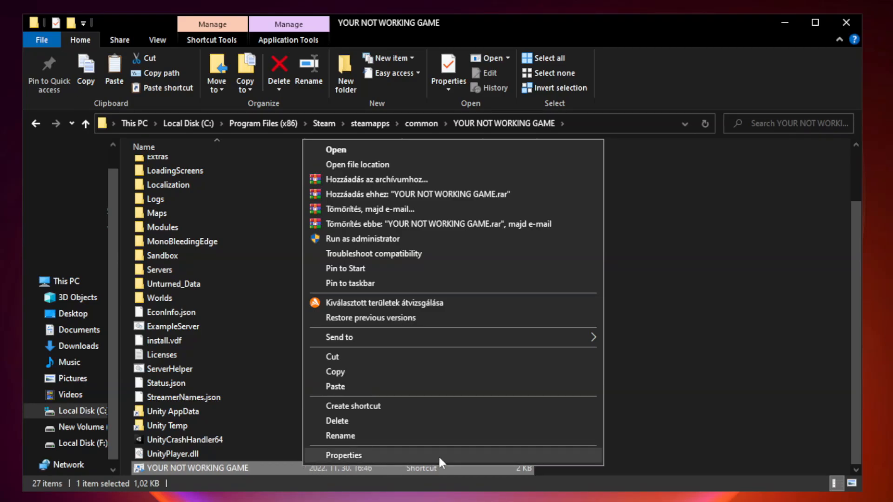
mouse_move(452, 459)
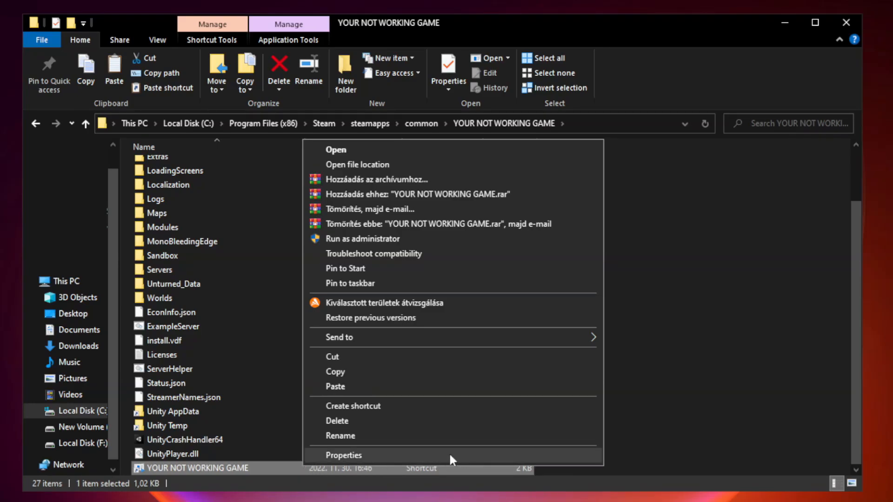
- In the shortcut's Compatibility properties, enable compatibility mode for Windows 8
left_click(342, 455)
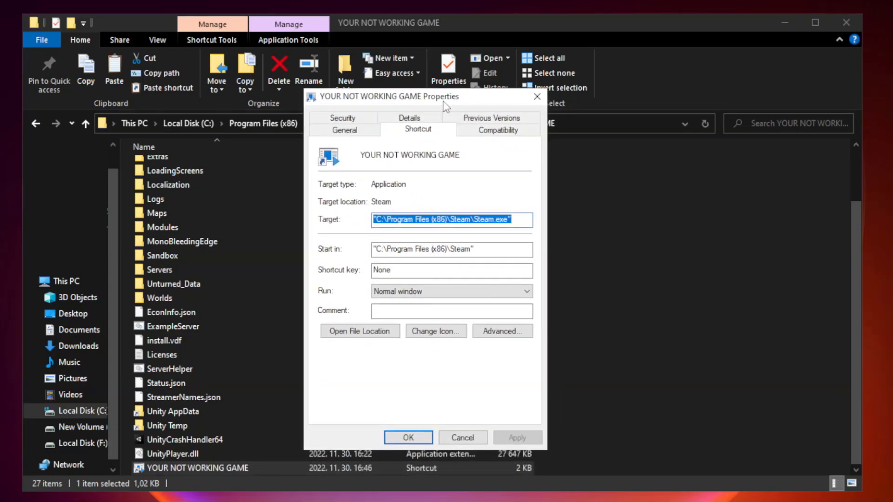
mouse_move(491, 141)
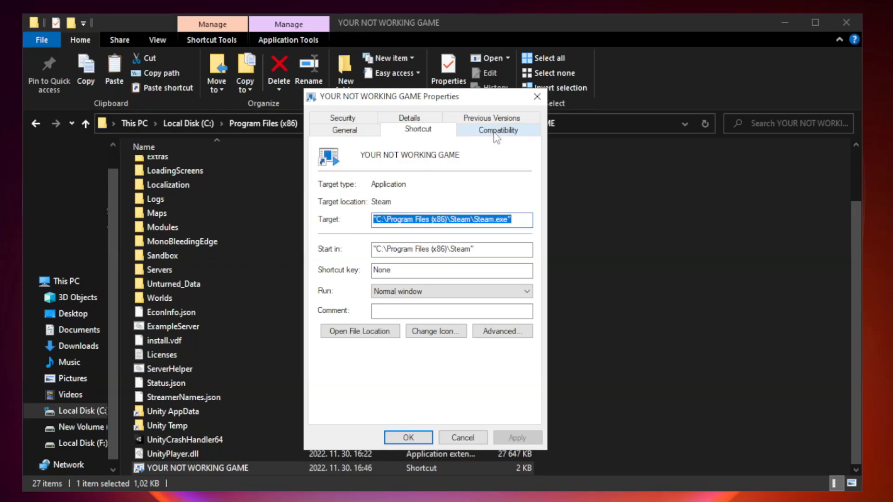
left_click(497, 129)
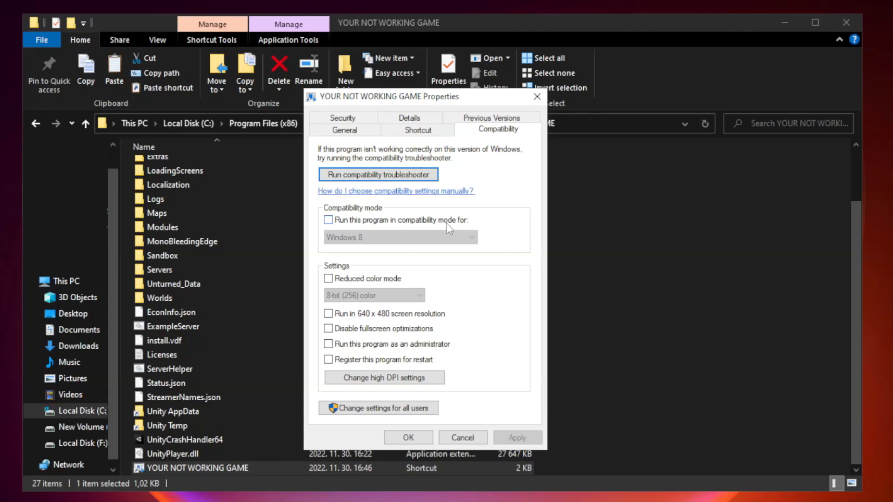
left_click(328, 221)
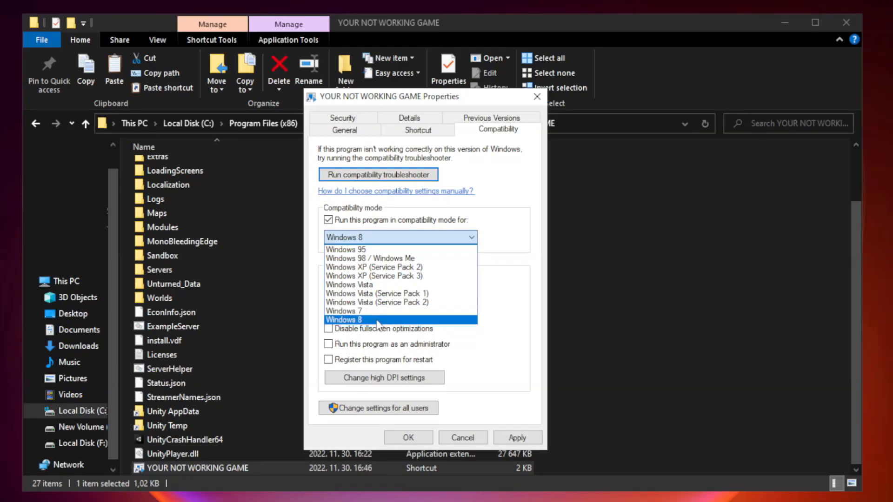
left_click(343, 319)
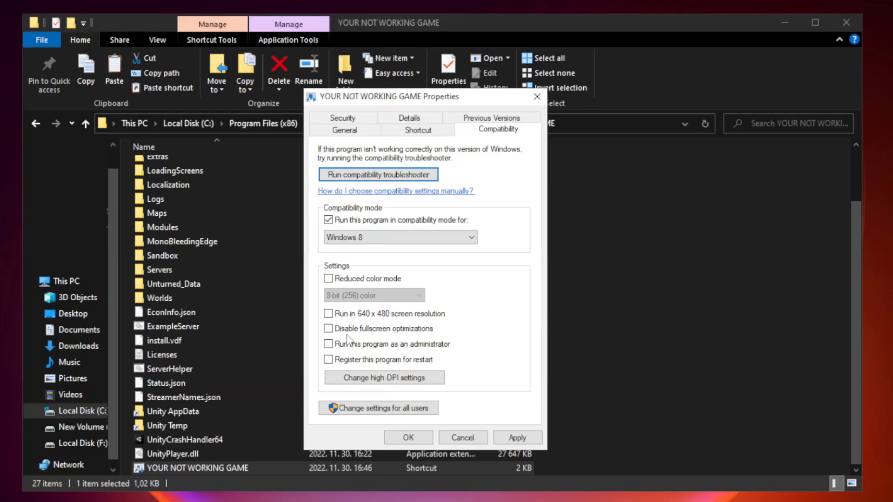
- Disable fullscreen optimizations, run as administrator, apply the changes and close File Explorer
left_click(329, 329)
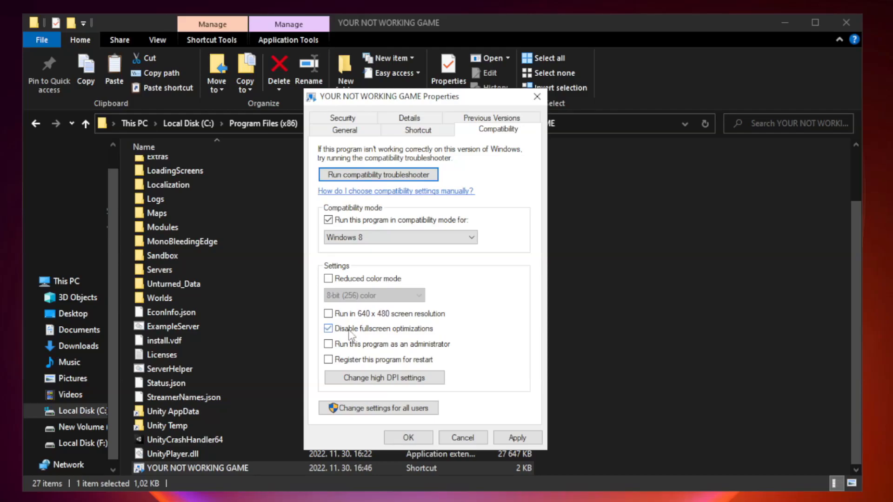
left_click(328, 328)
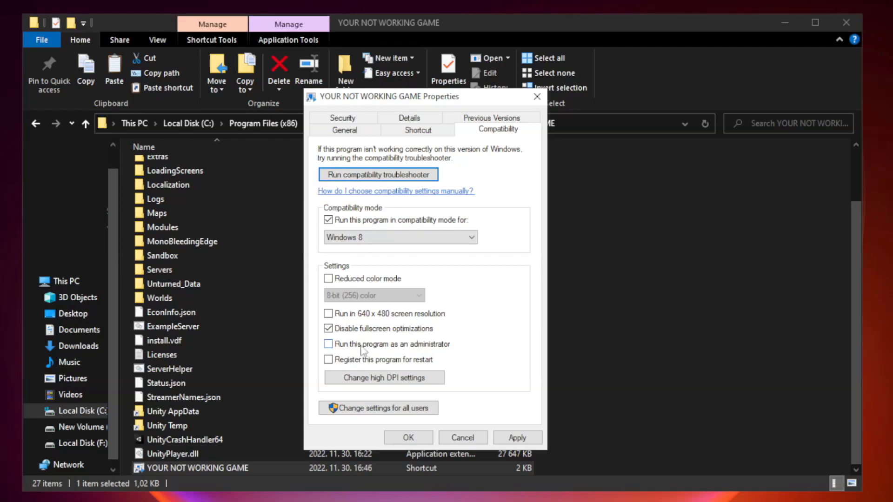
left_click(328, 344)
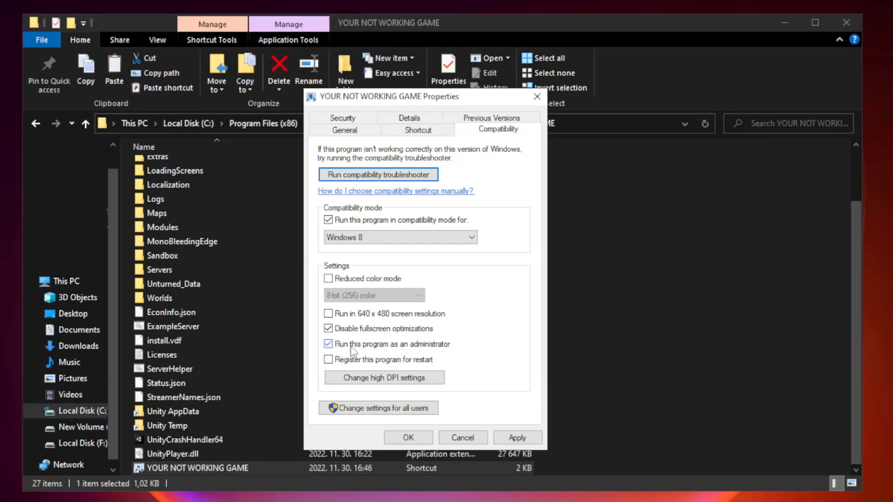
left_click(328, 344)
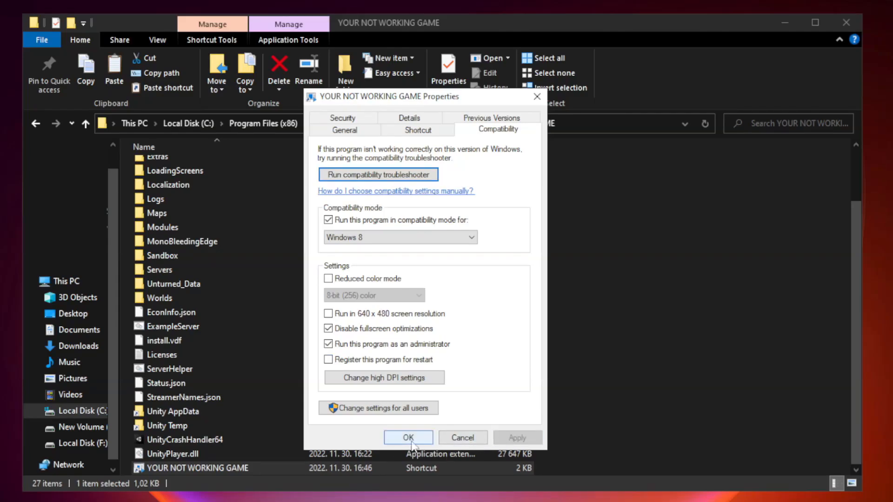
left_click(408, 438)
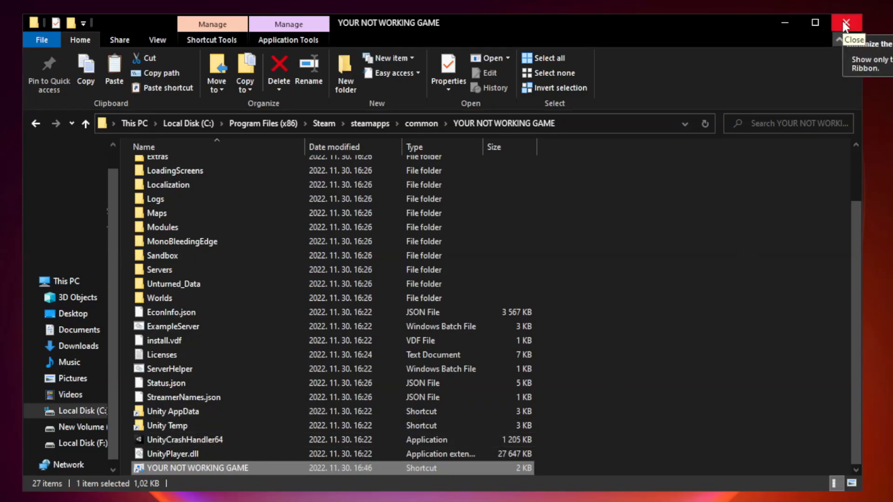
left_click(846, 22)
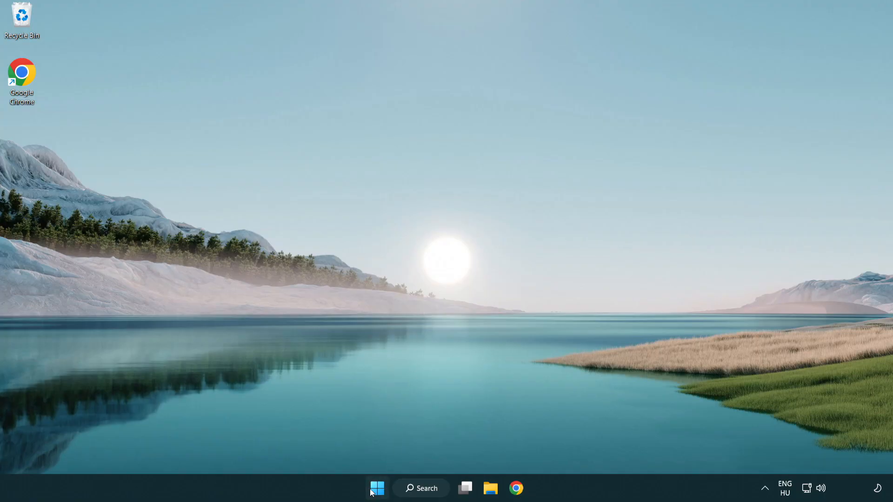
- Launch Task Manager from the Start context menu and show the Startup apps list
right_click(377, 489)
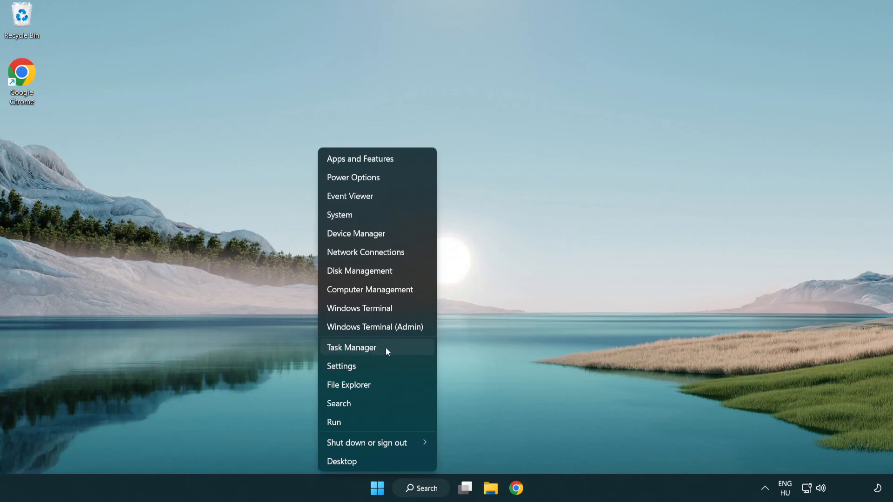
left_click(352, 346)
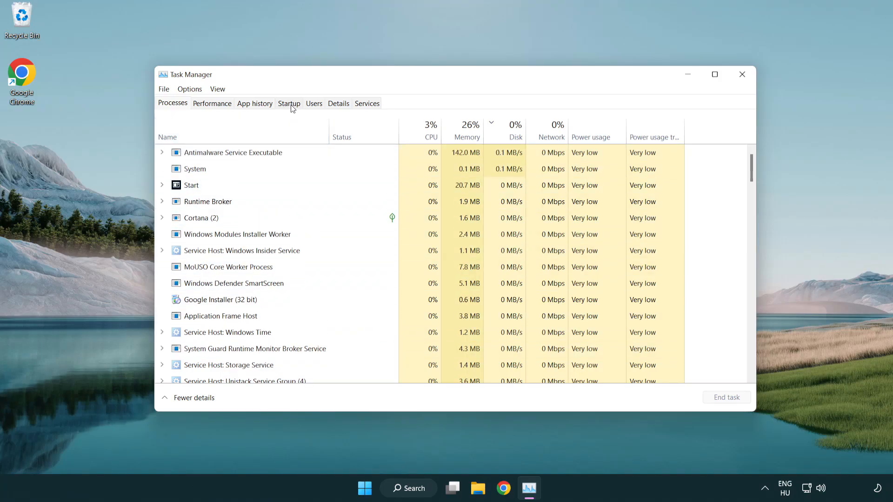
left_click(289, 103)
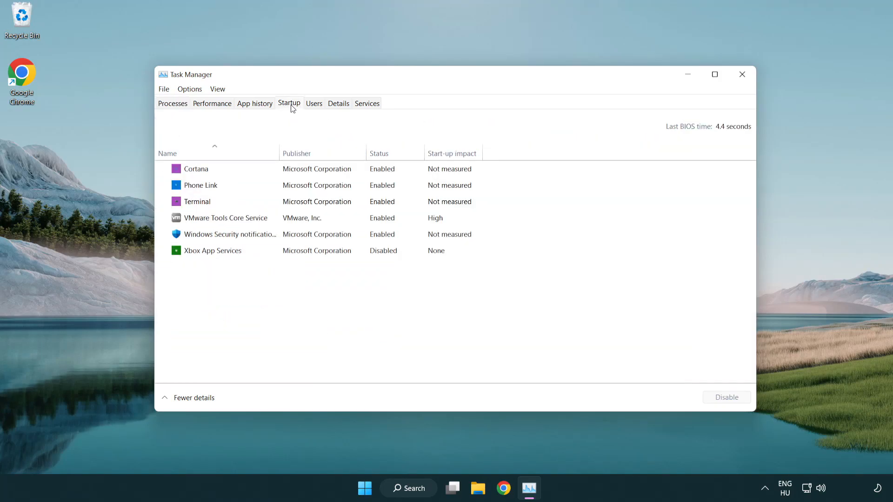
- Disable Terminal, Phone Link, Cortana and Windows Security notification at startup, then close Task Manager
left_click(197, 201)
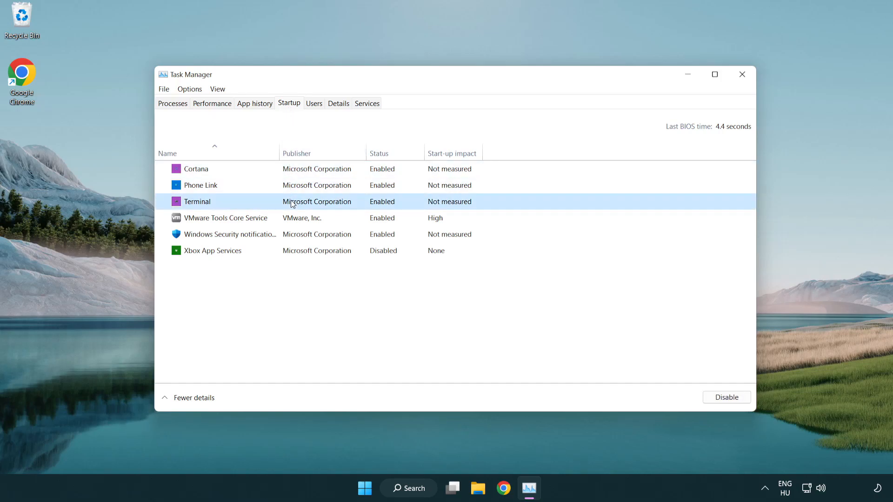
left_click(725, 397)
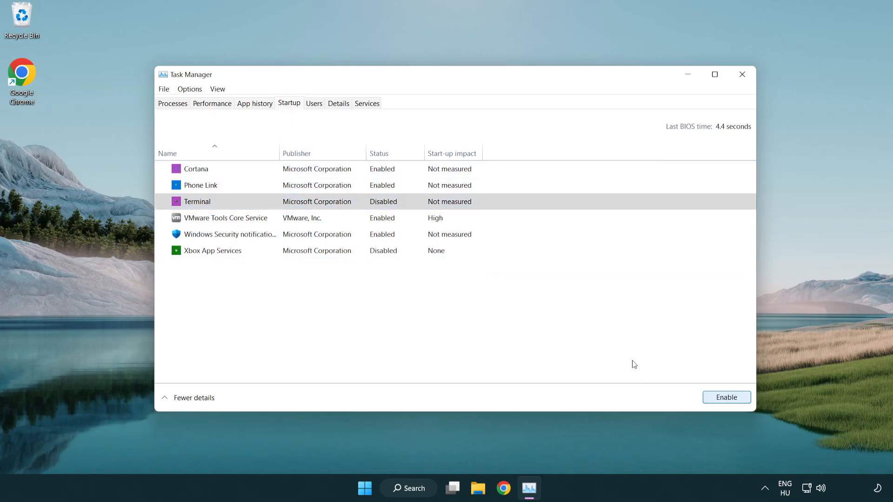
left_click(200, 184)
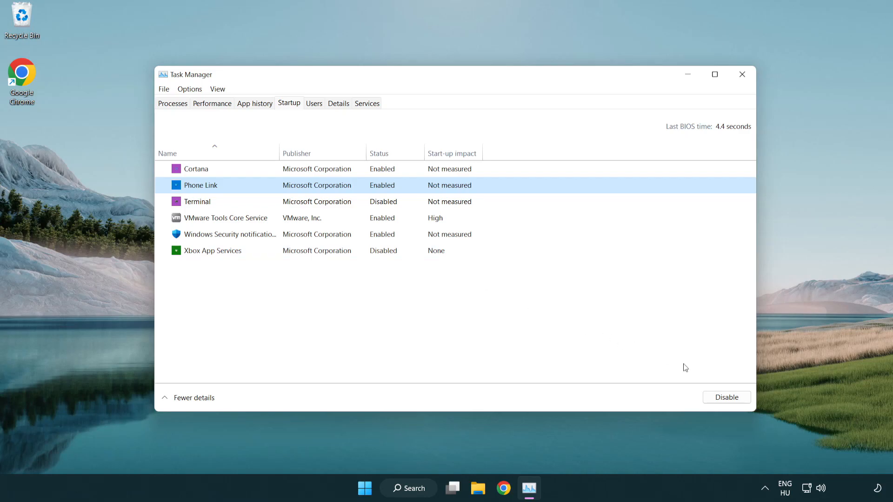
left_click(725, 397)
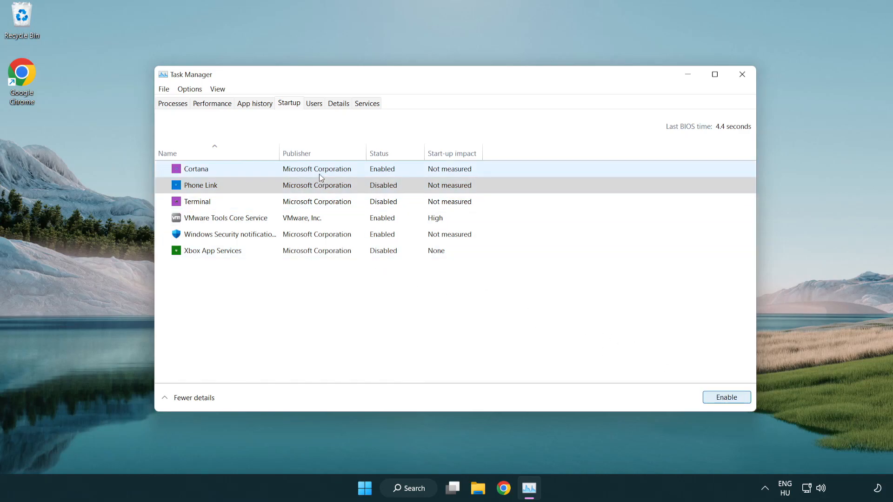
left_click(196, 169)
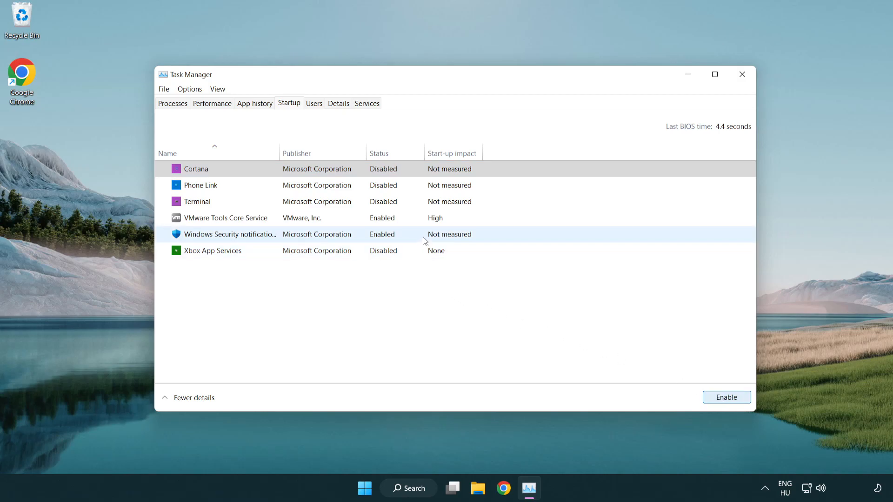
left_click(727, 397)
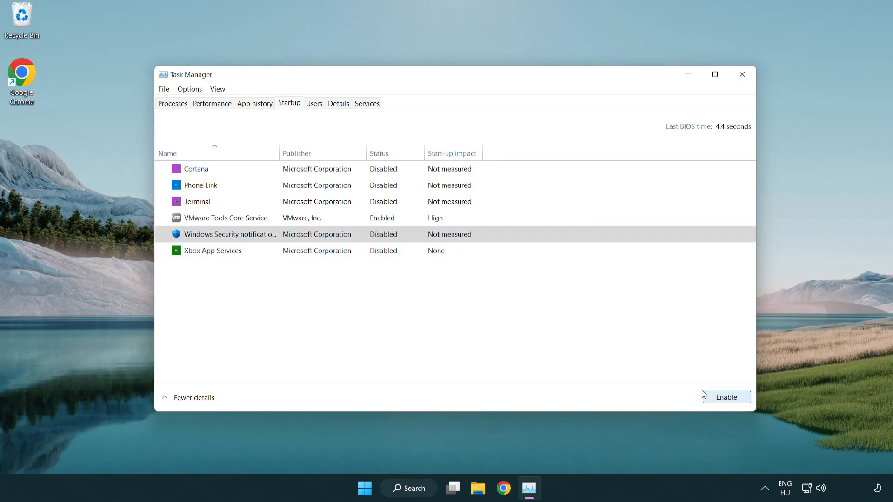
mouse_move(724, 103)
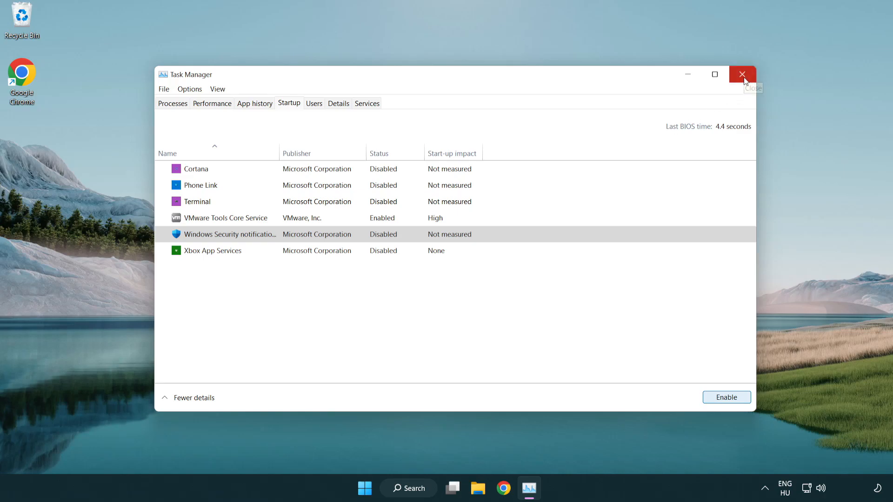
left_click(742, 75)
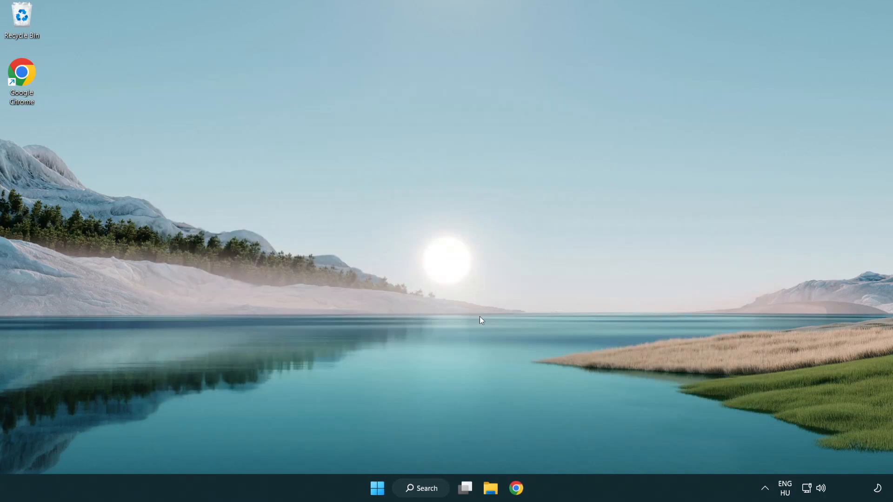
- Search 'cmd' and launch Command Prompt as administrator
left_click(420, 489)
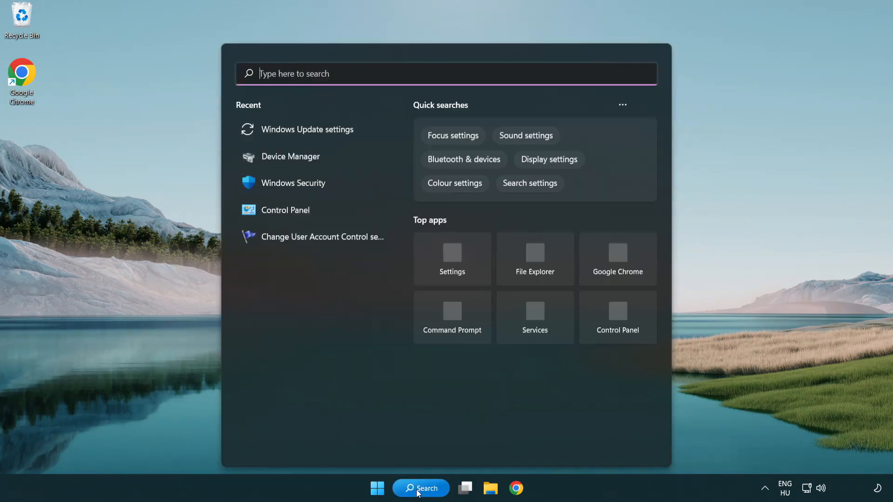
type("c")
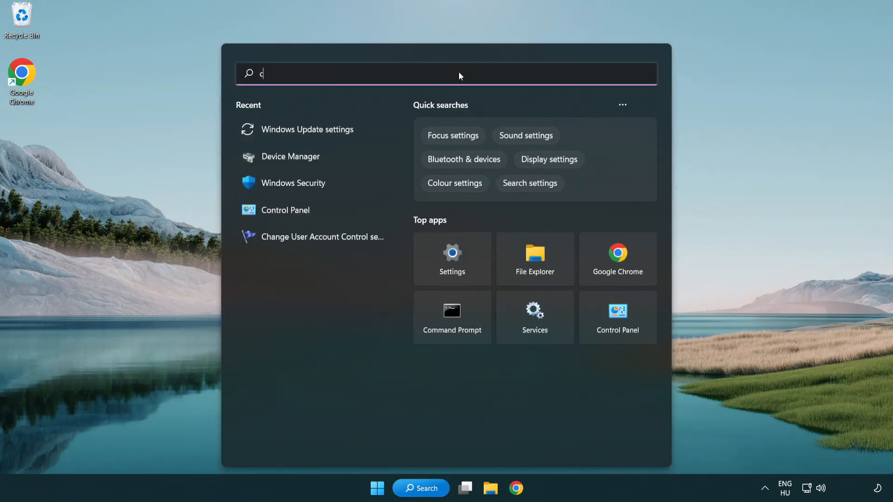
type("md")
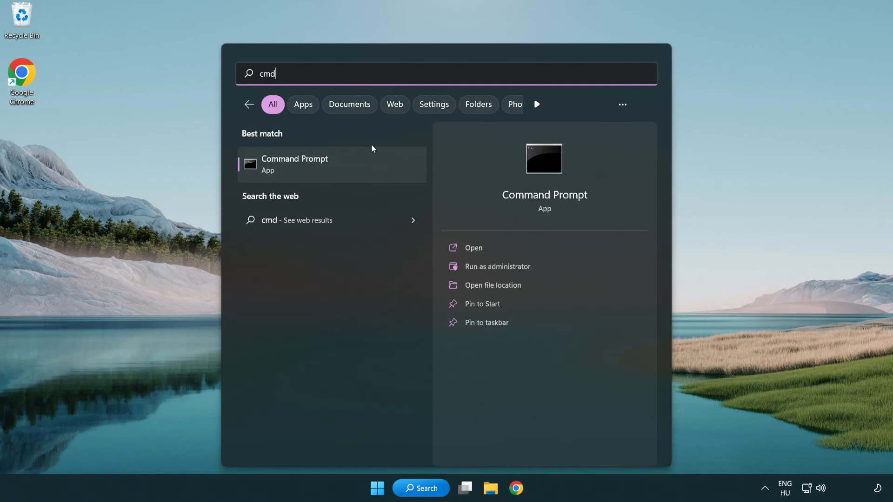
right_click(295, 163)
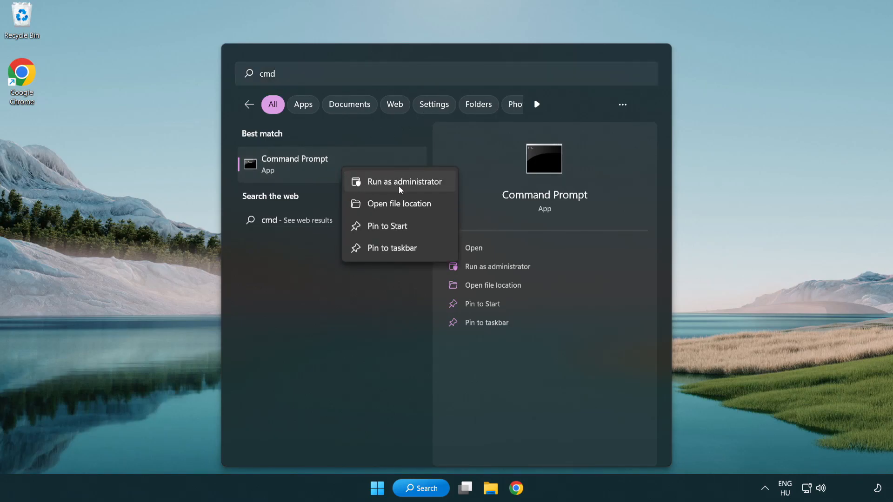
mouse_move(405, 189)
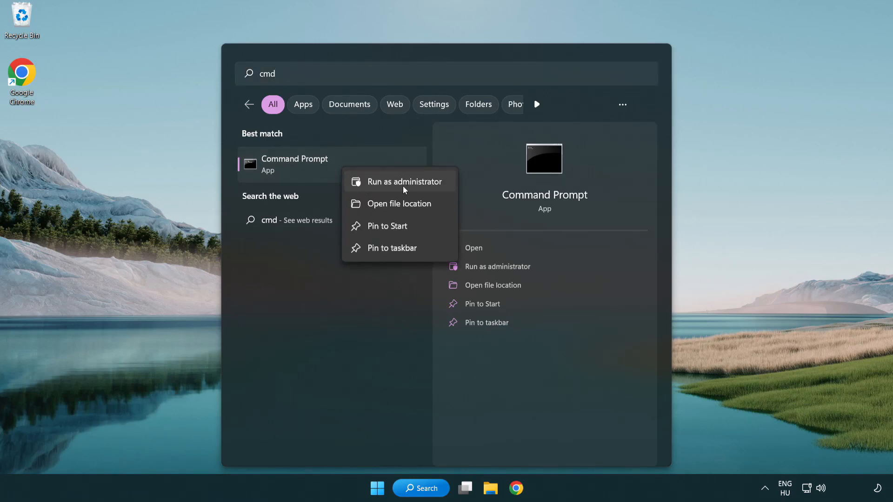
left_click(402, 181)
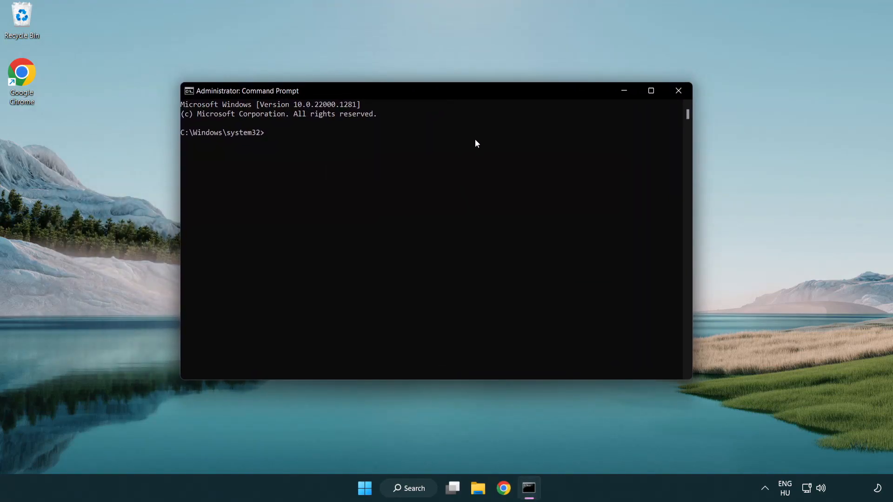
- Run sfc /scannow, which reports no integrity violations, then close the window
type("sfc")
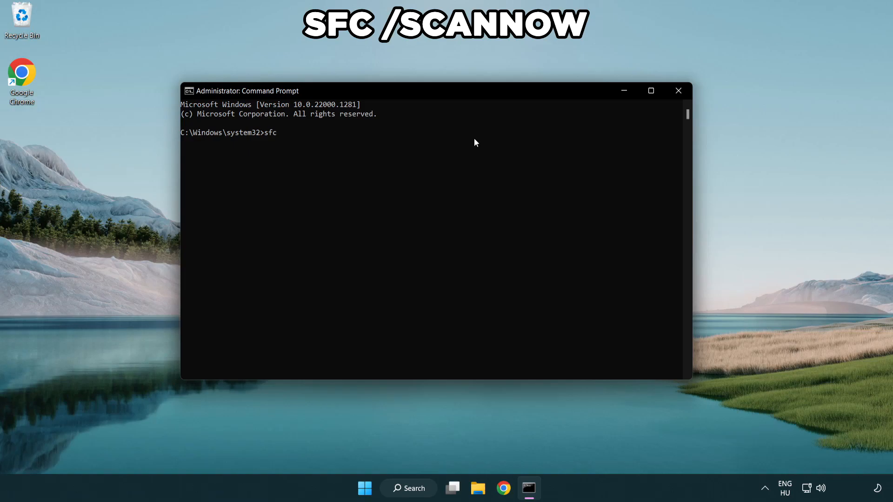
type("/scannow")
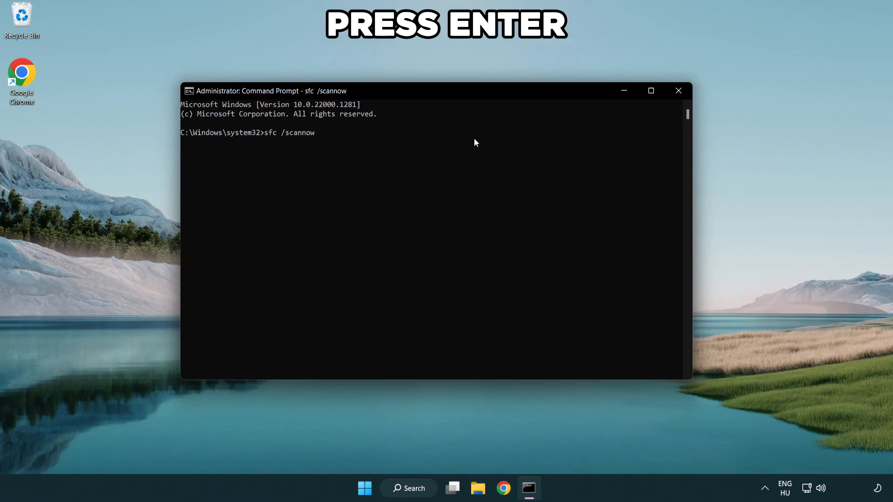
key("Enter")
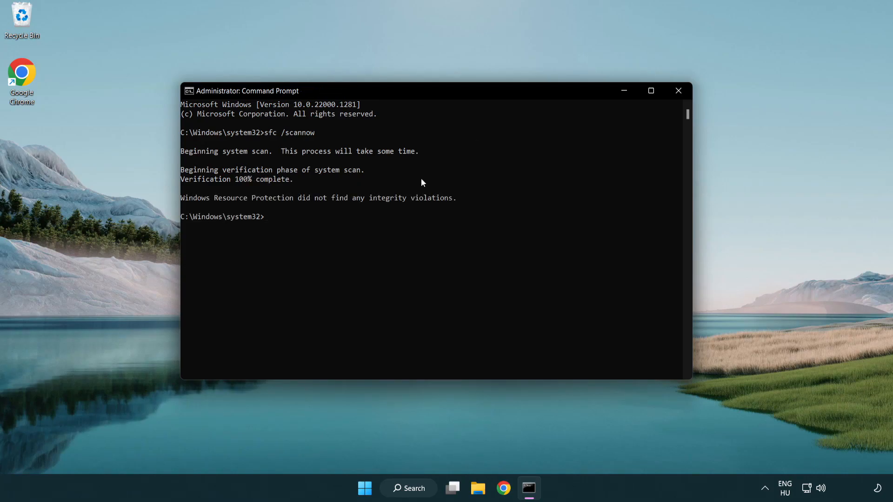
mouse_move(428, 153)
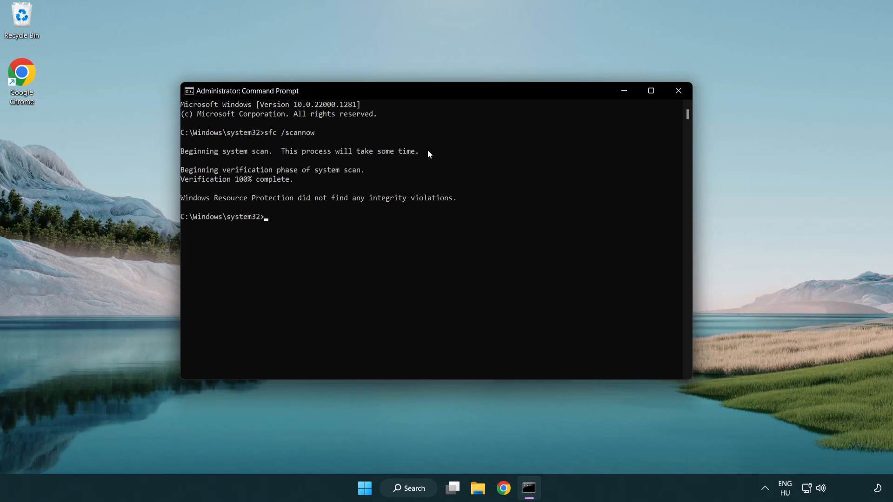
mouse_move(678, 91)
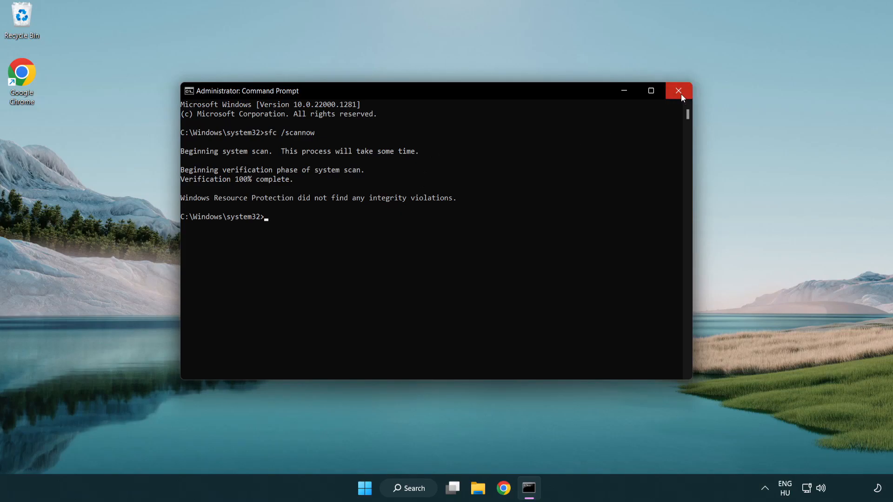
left_click(678, 92)
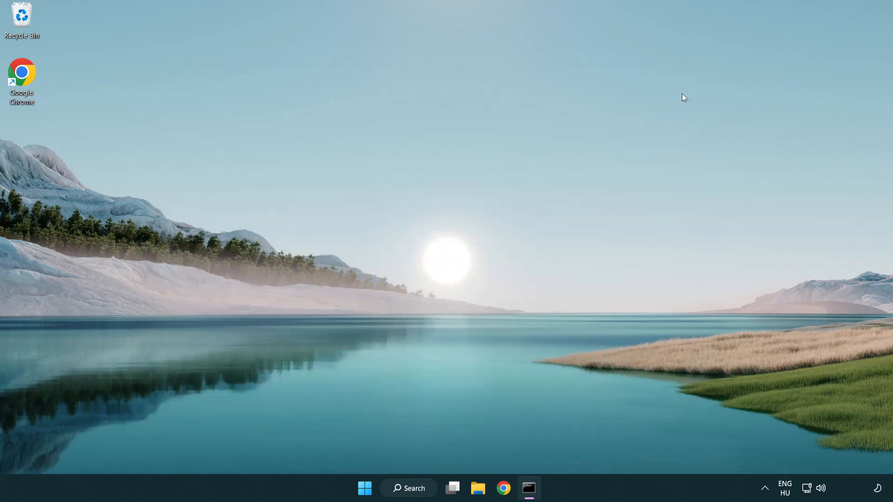
- Search 'security' and launch the Windows Security app to its Security at a glance overview
left_click(364, 488)
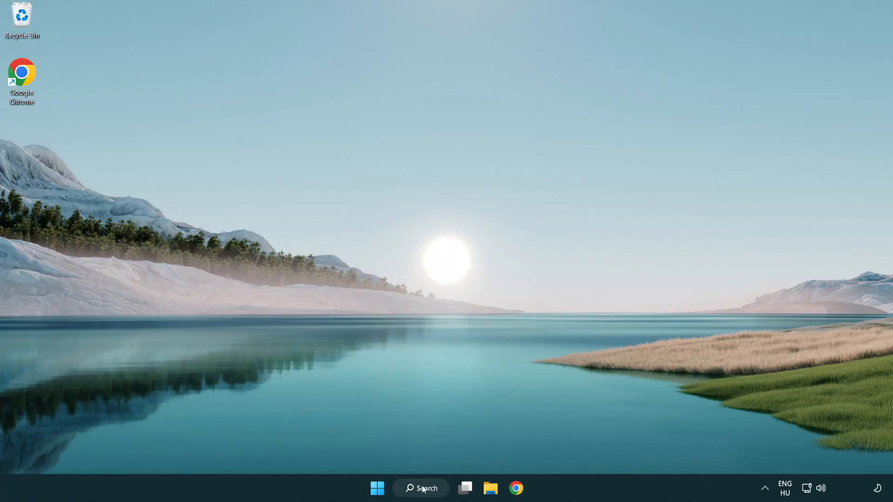
left_click(420, 488)
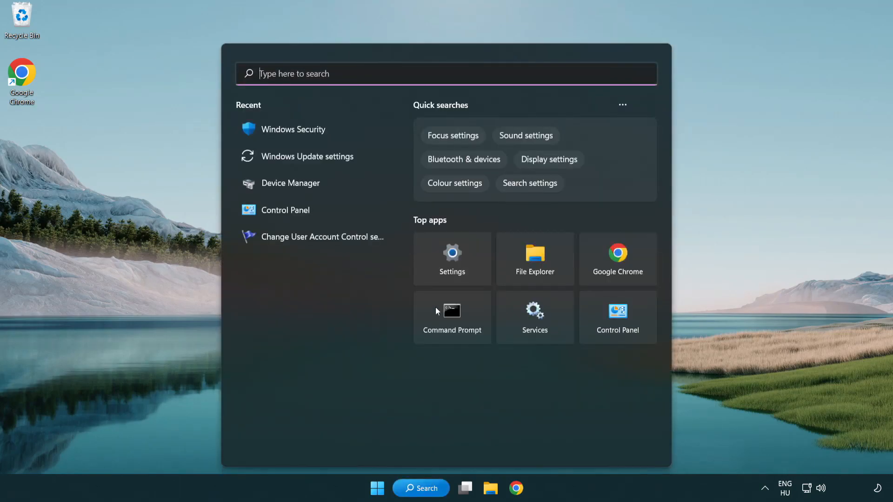
type("security")
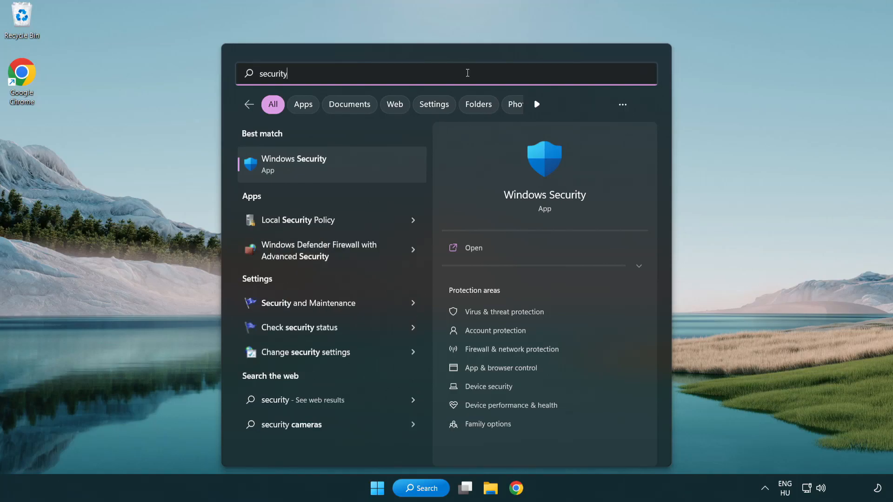
mouse_move(298, 173)
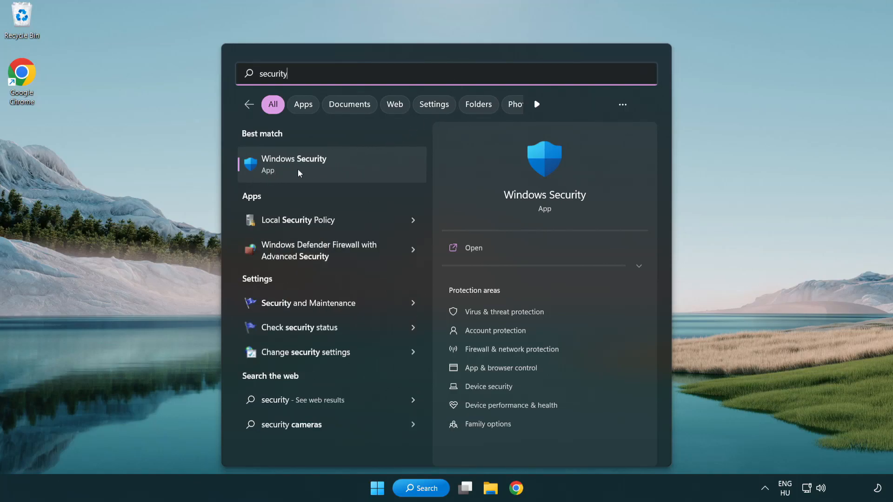
left_click(294, 164)
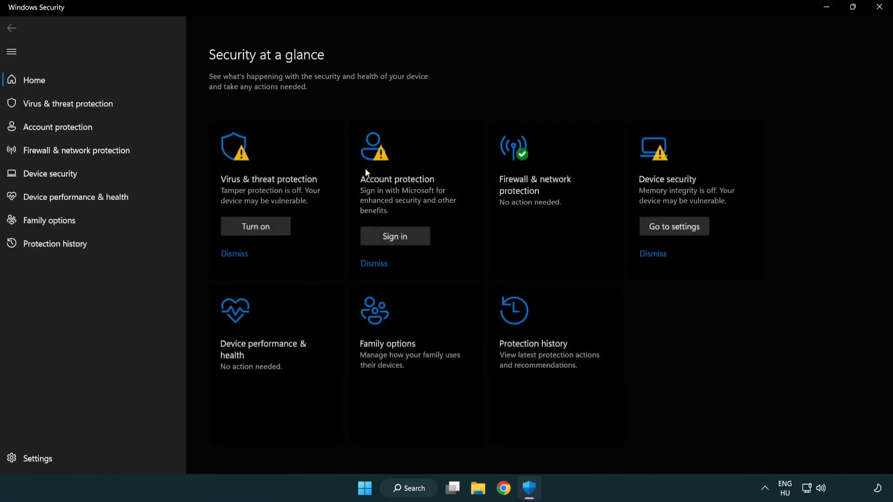
mouse_move(67, 103)
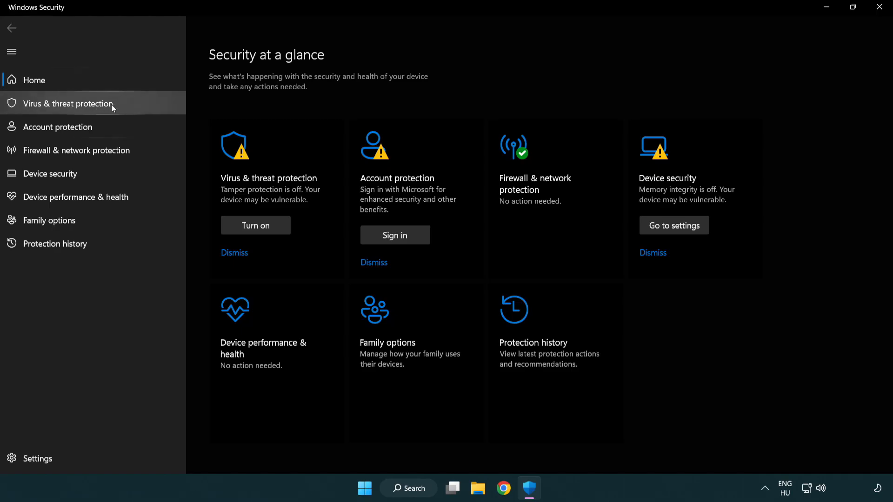
- Reach the Defender Antivirus Exclusions page via Virus & threat protection settings, listing chrome.exe
left_click(68, 103)
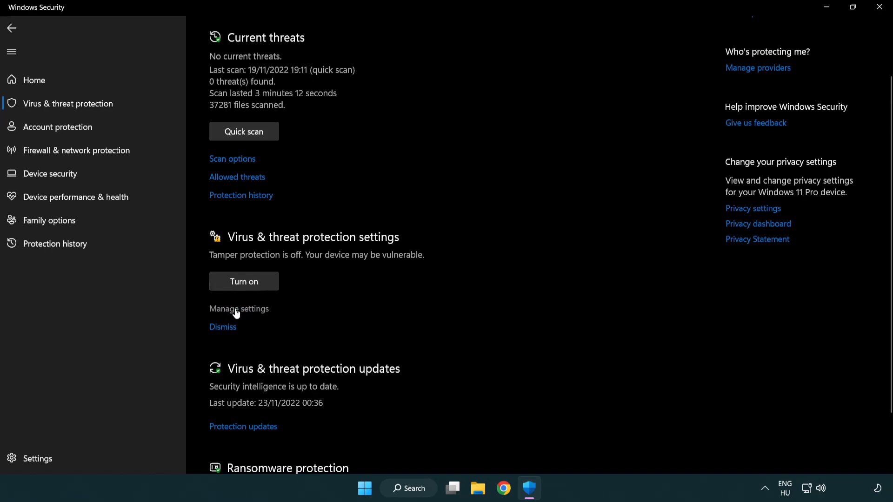
left_click(239, 309)
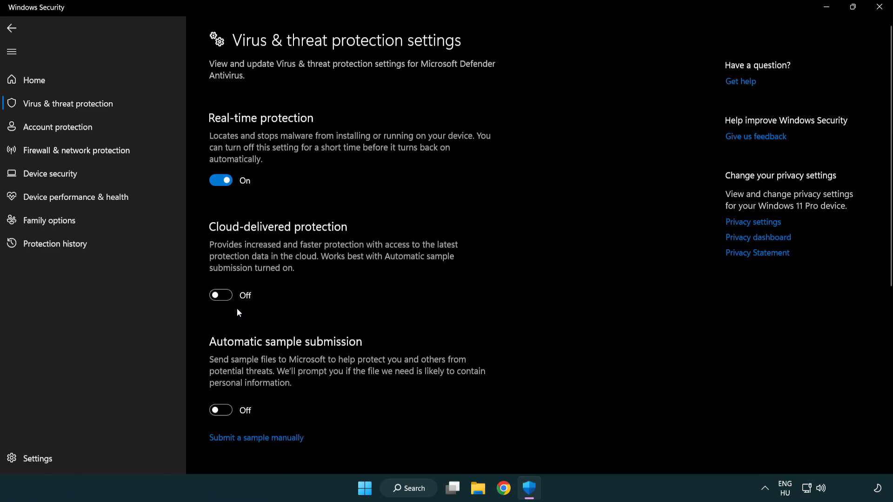
scroll("down", 3)
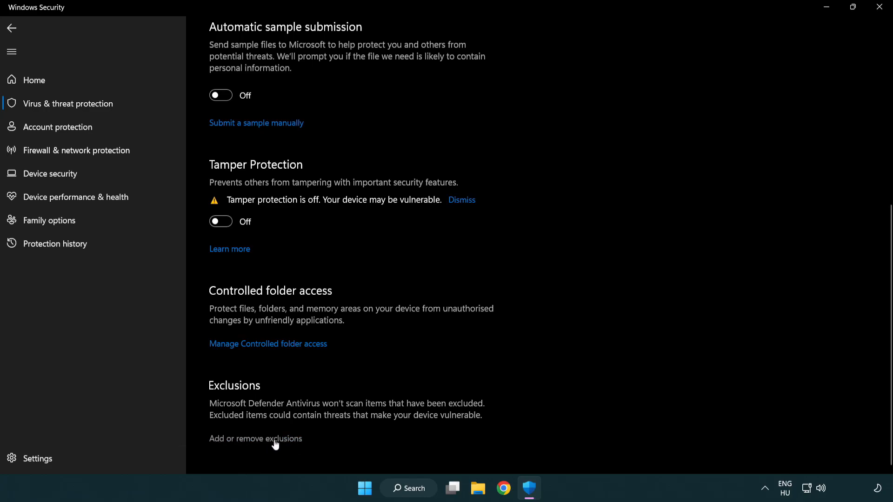
left_click(255, 438)
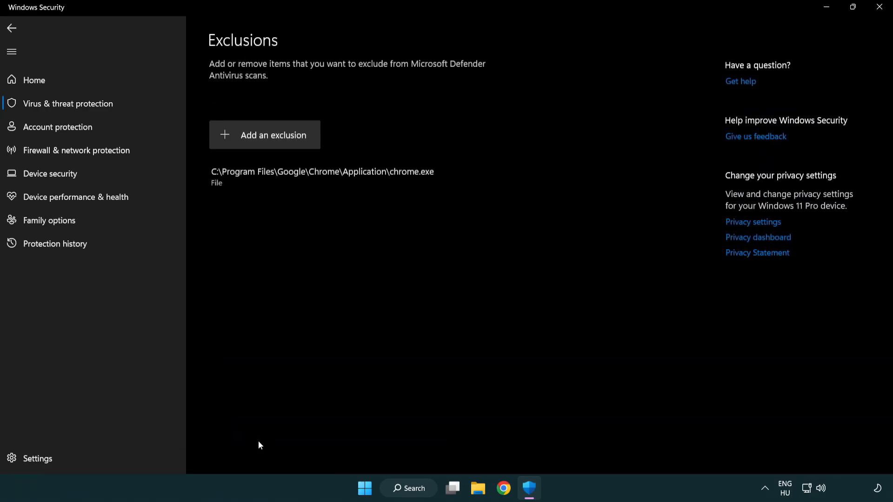
mouse_move(250, 280)
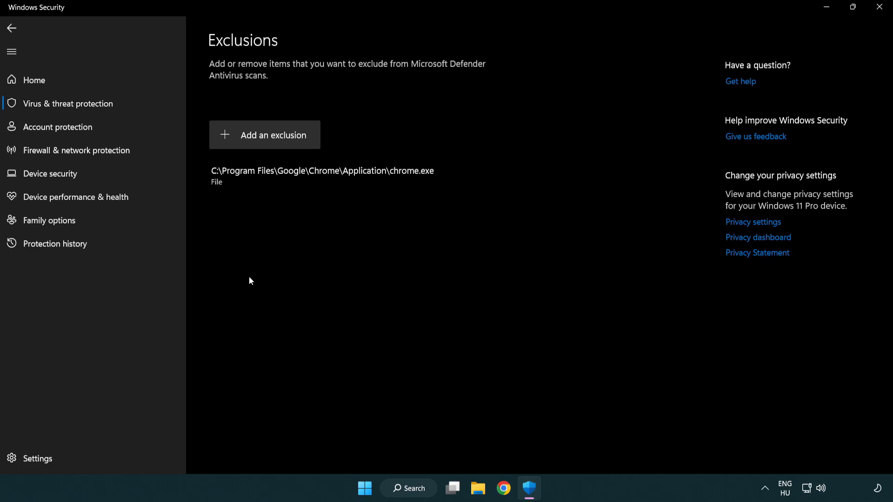
mouse_move(268, 139)
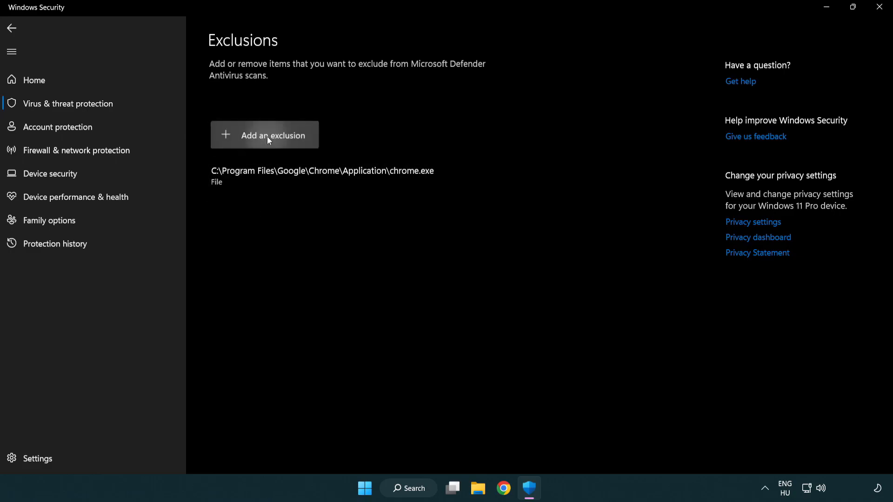
- Add the NOT WORKING APP shortcut from Program Files (x86)\NOT WORKING APP as a File exclusion
left_click(265, 134)
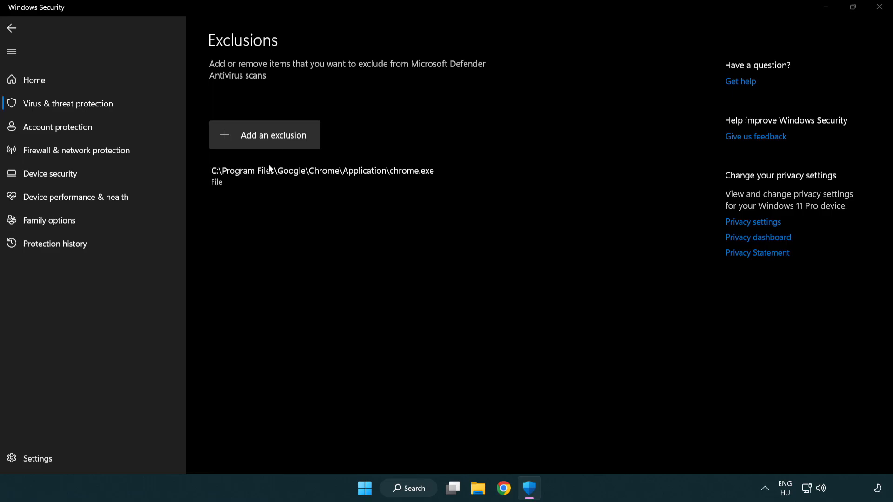
left_click(264, 135)
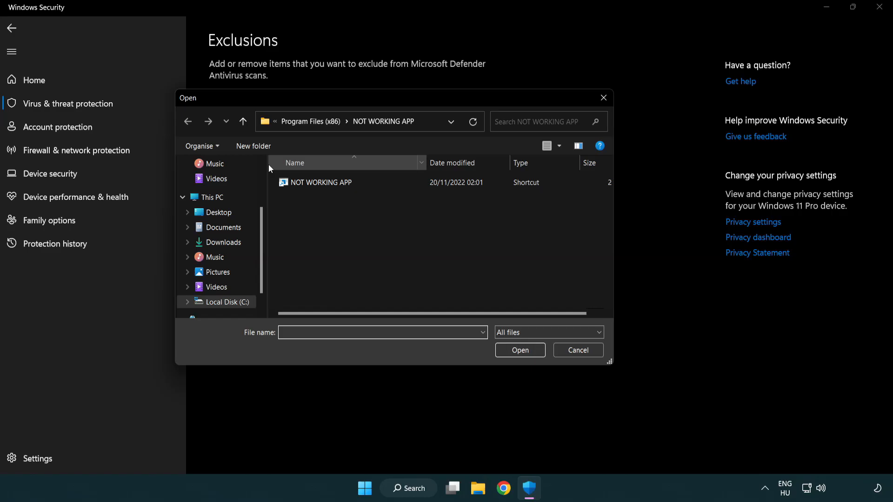
left_click(242, 120)
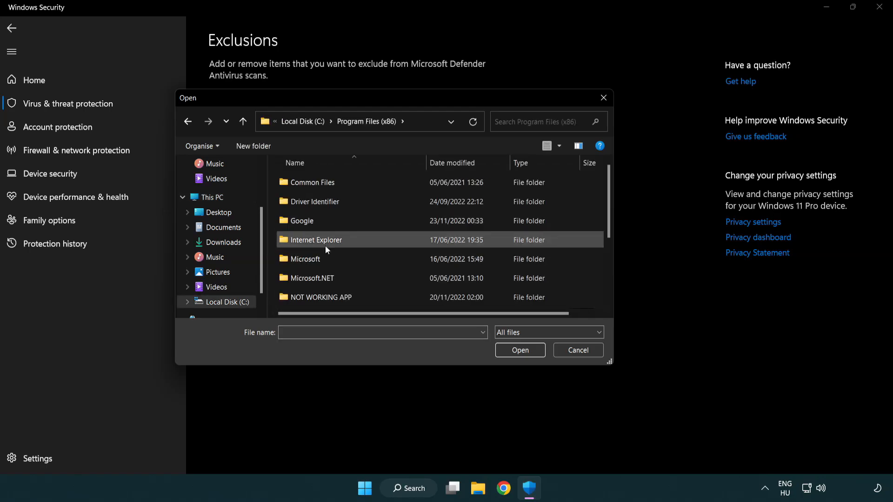
double_click(320, 297)
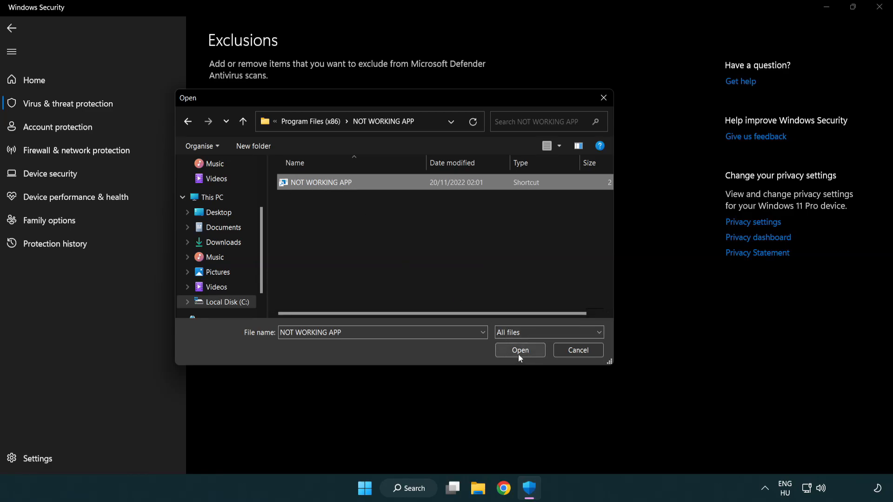
left_click(519, 349)
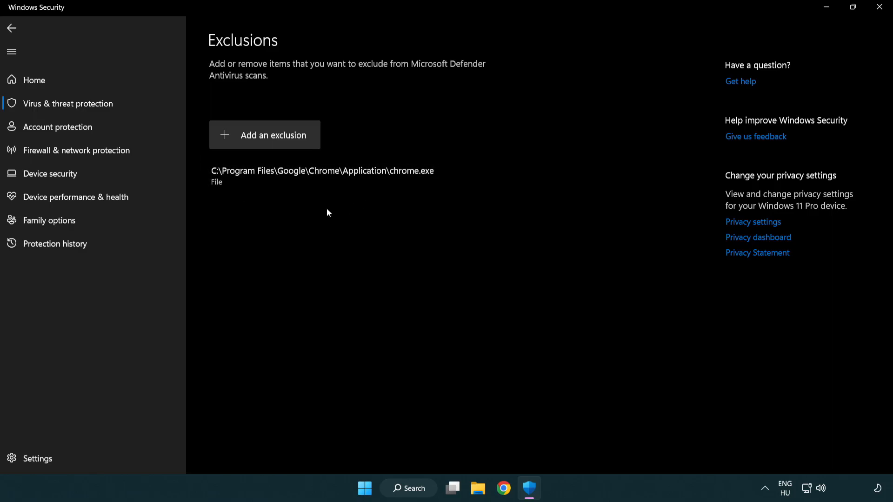
mouse_move(838, 33)
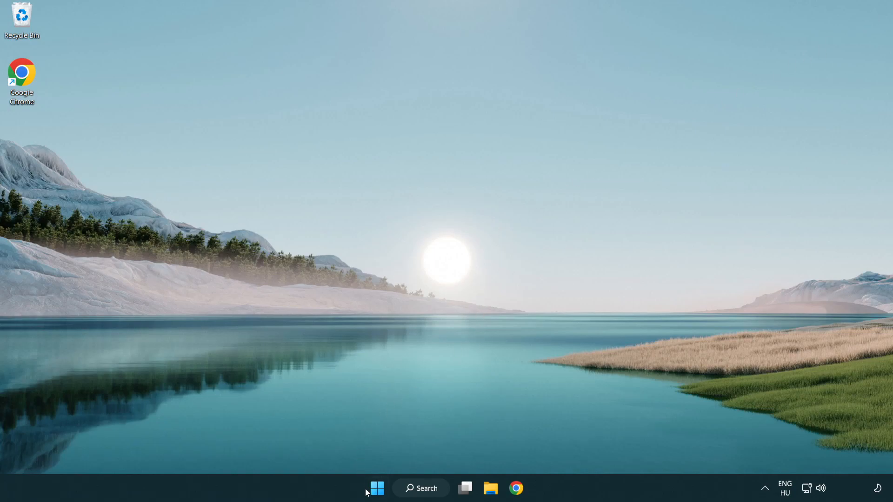
- Show the Start menu power options (Sleep, Shut down, Restart) to restart the PC
left_click(376, 488)
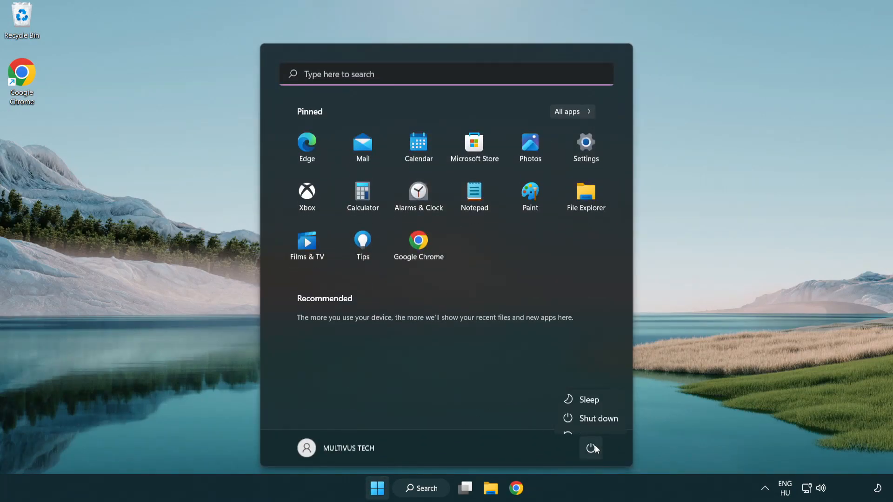